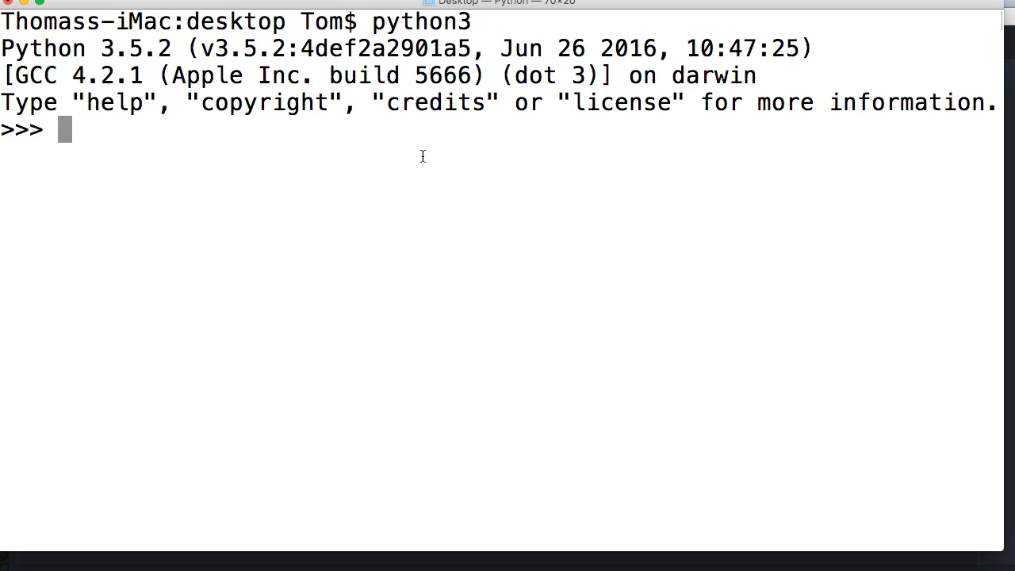
- Run a while True: loop printing 'haha' endlessly in the Python 3 shell
text(while)
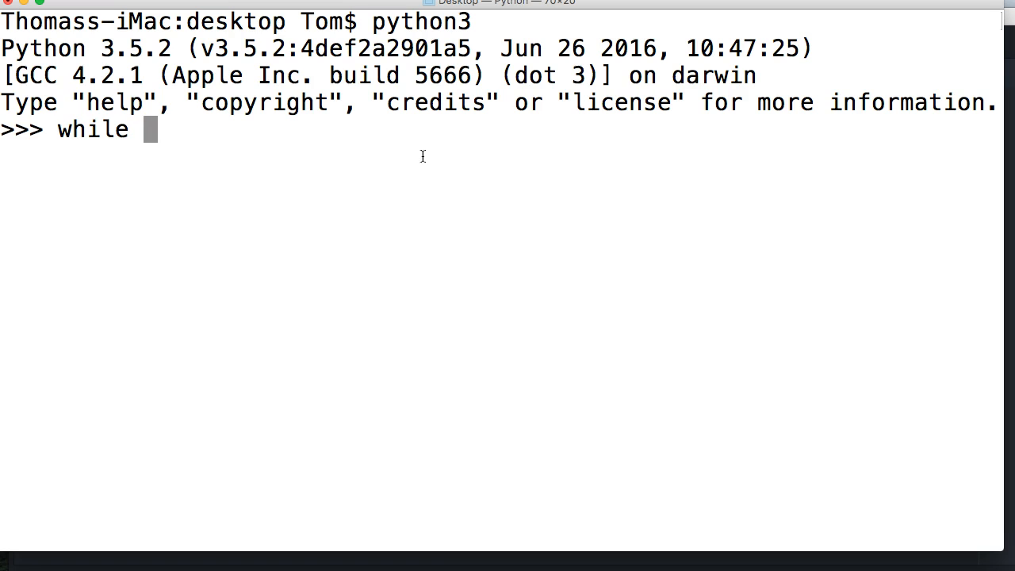
text(True)
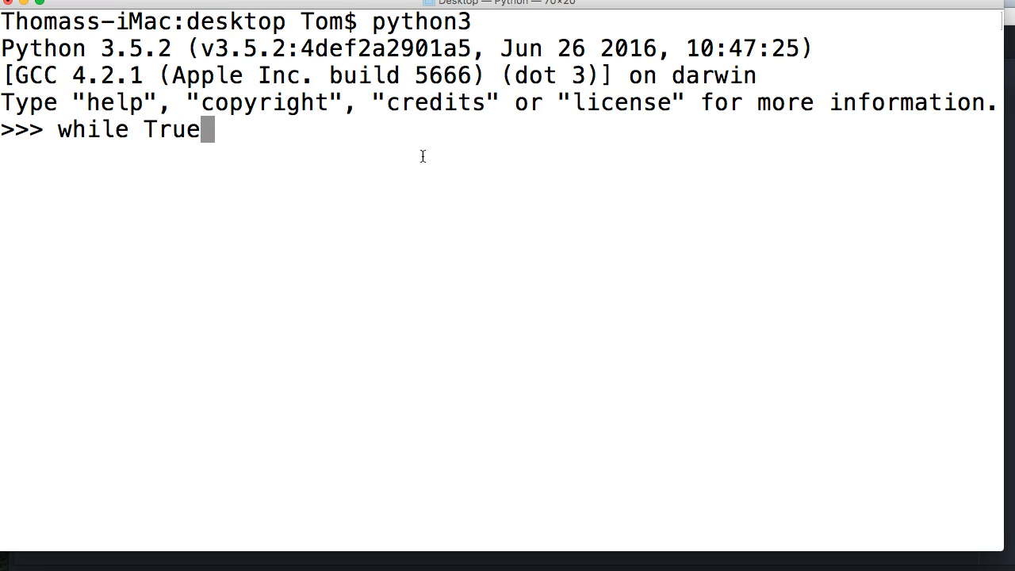
text(:)
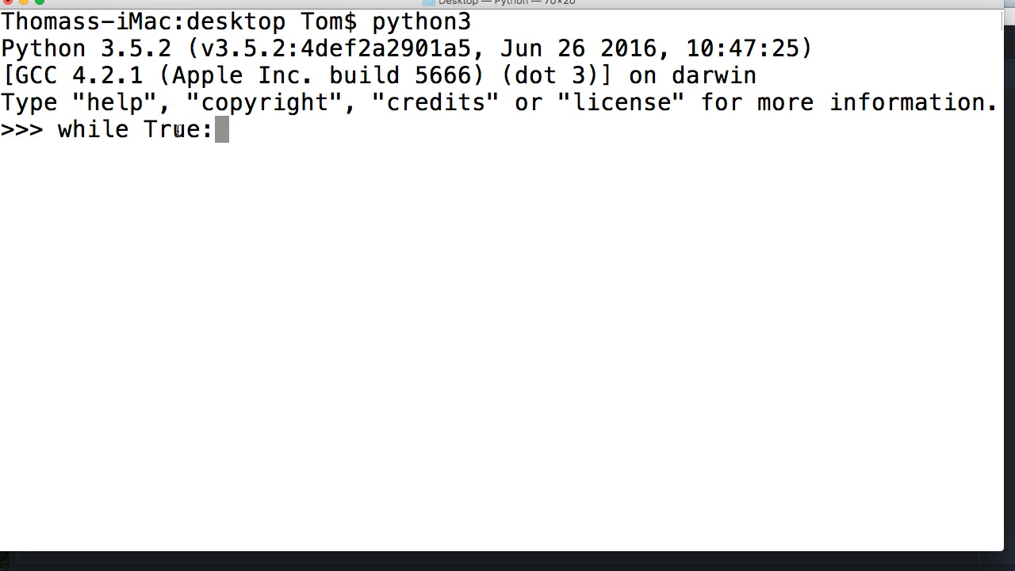
key(enter)
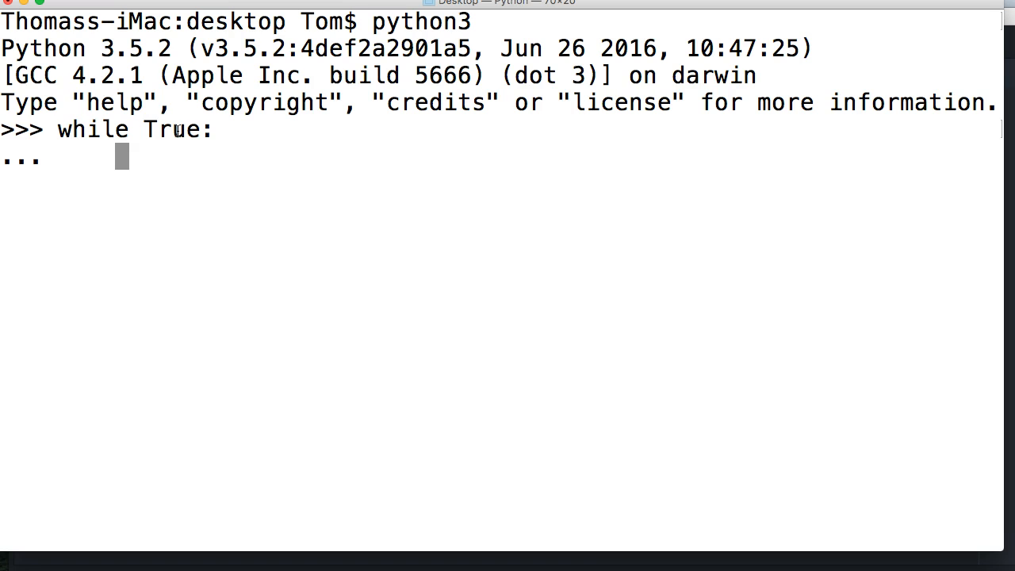
text(print()
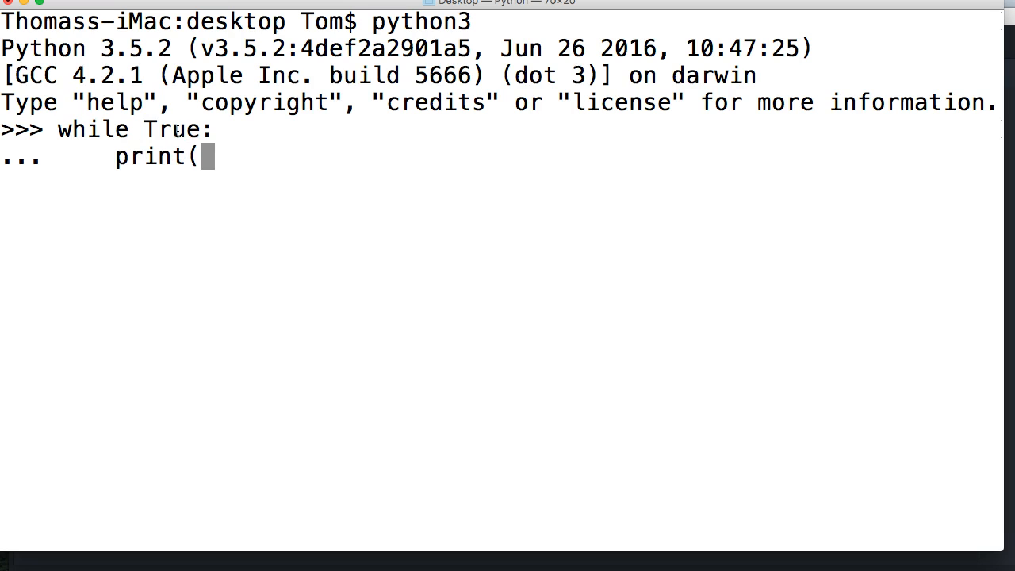
text('hah)
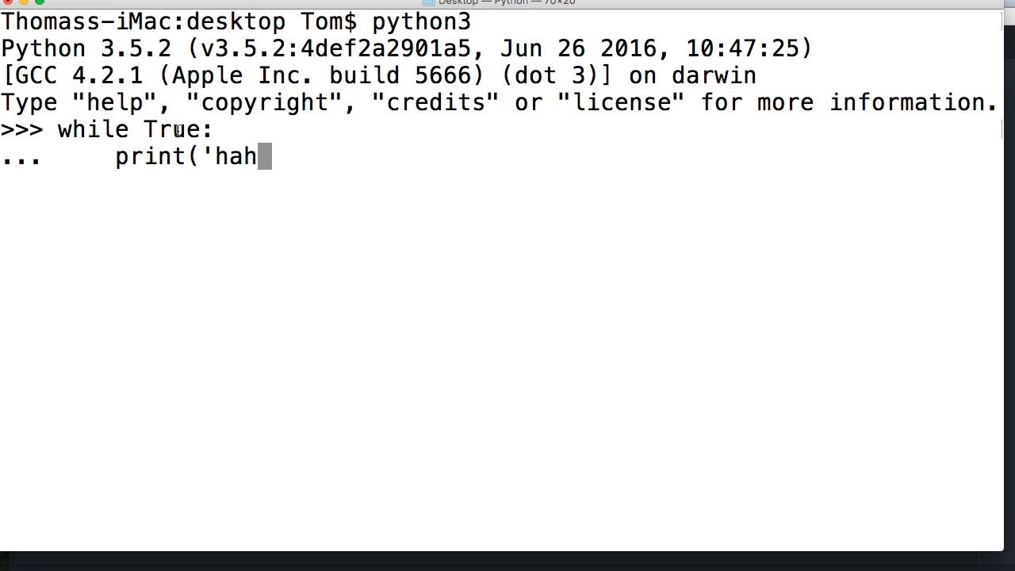
text(a)
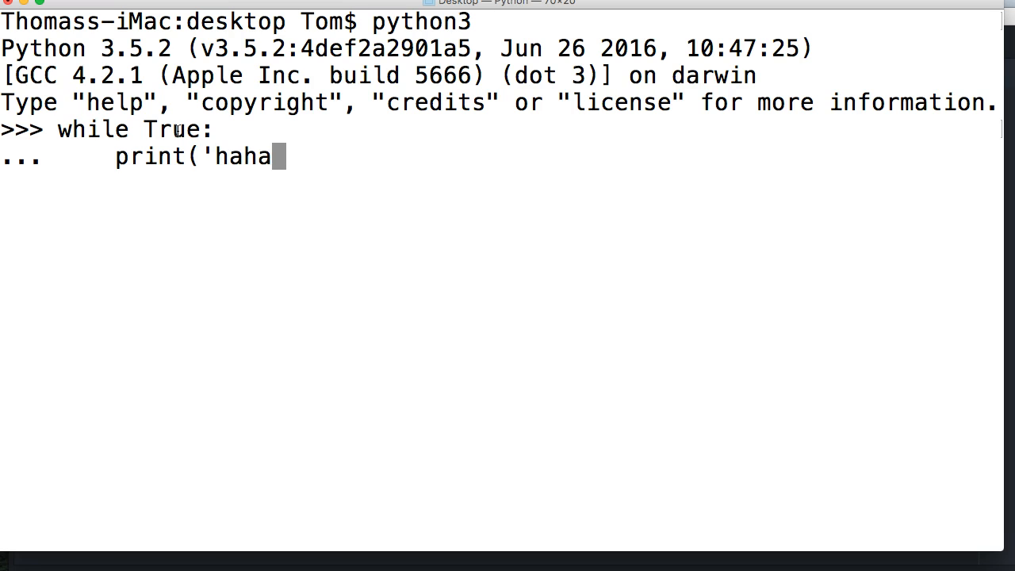
text('))
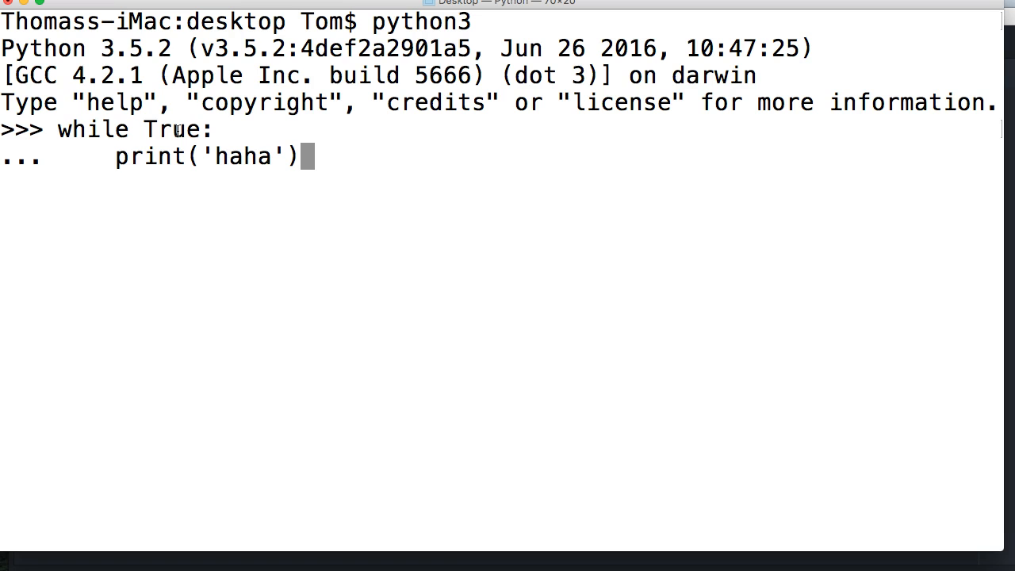
key(enter)
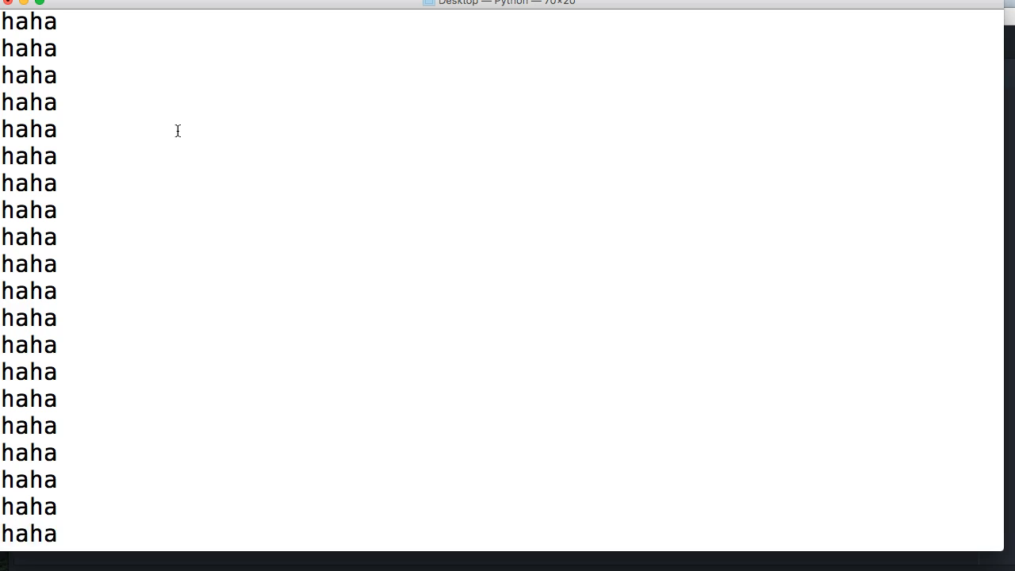
- Interrupt the endless 'haha' loop with Ctrl+C
key(ctrl+c)
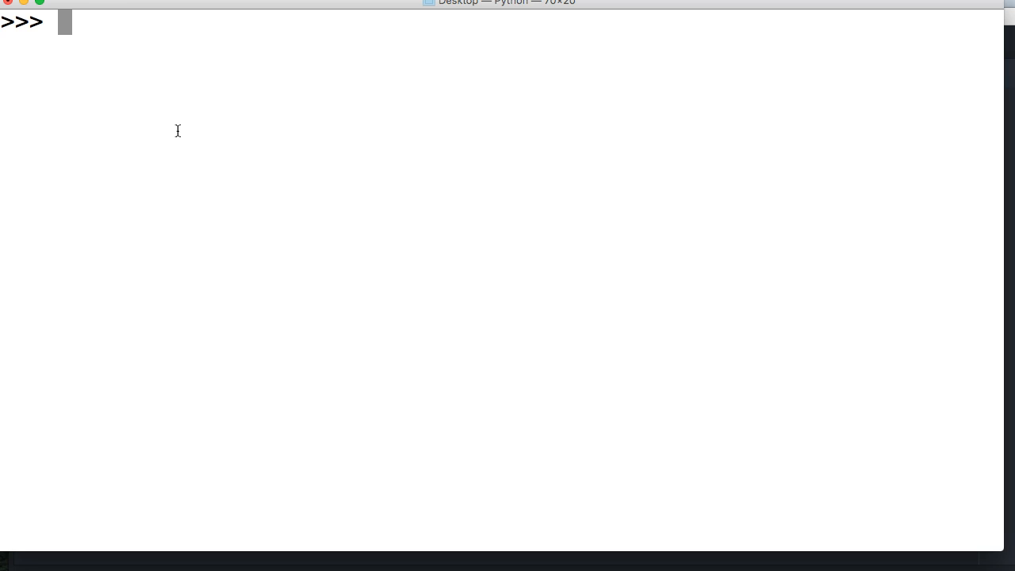
- Type a 'while test:' header, then delete the colon and 'test', leaving 'while'
text(while)
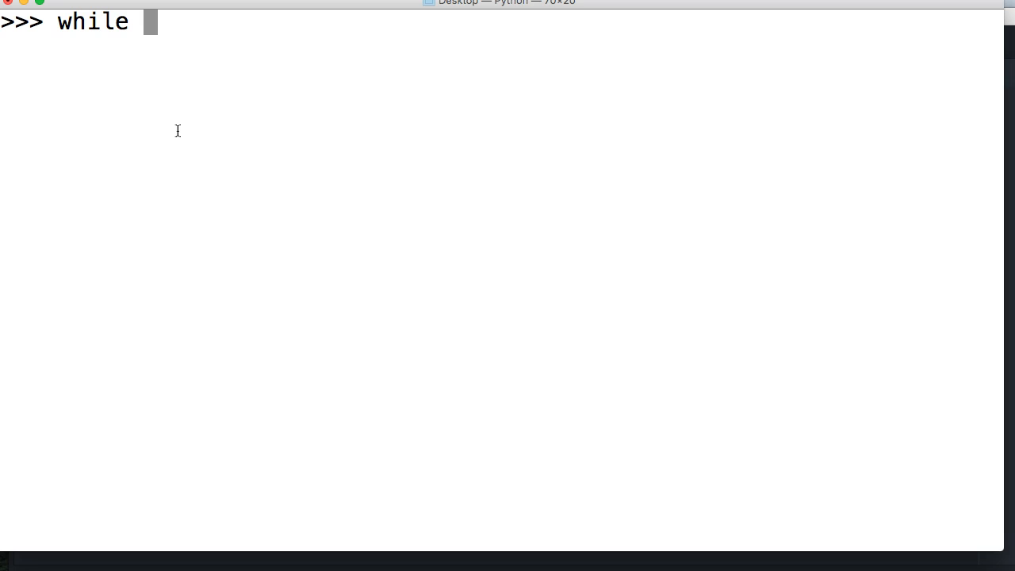
text(test:)
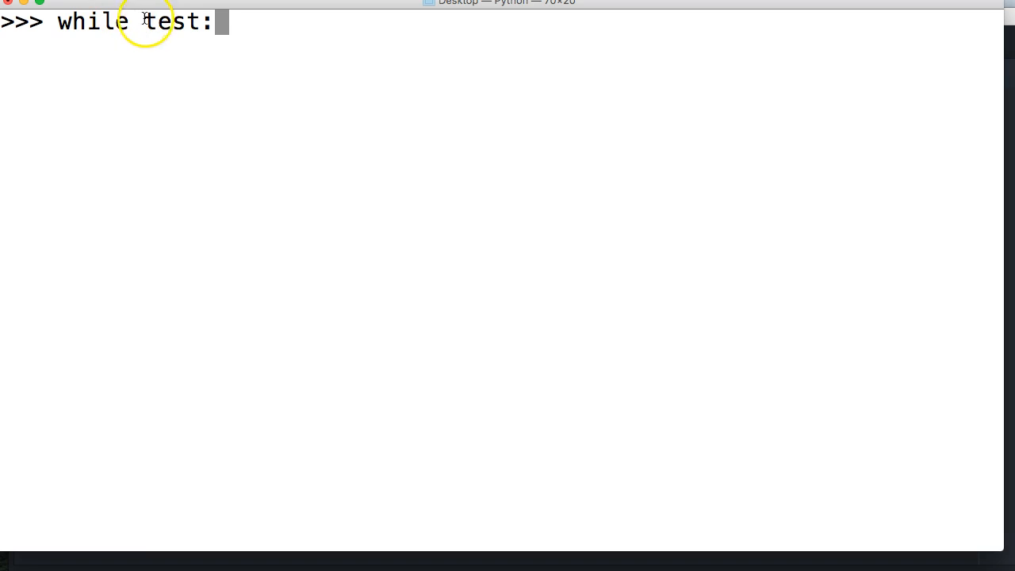
mouse_move(65, 114)
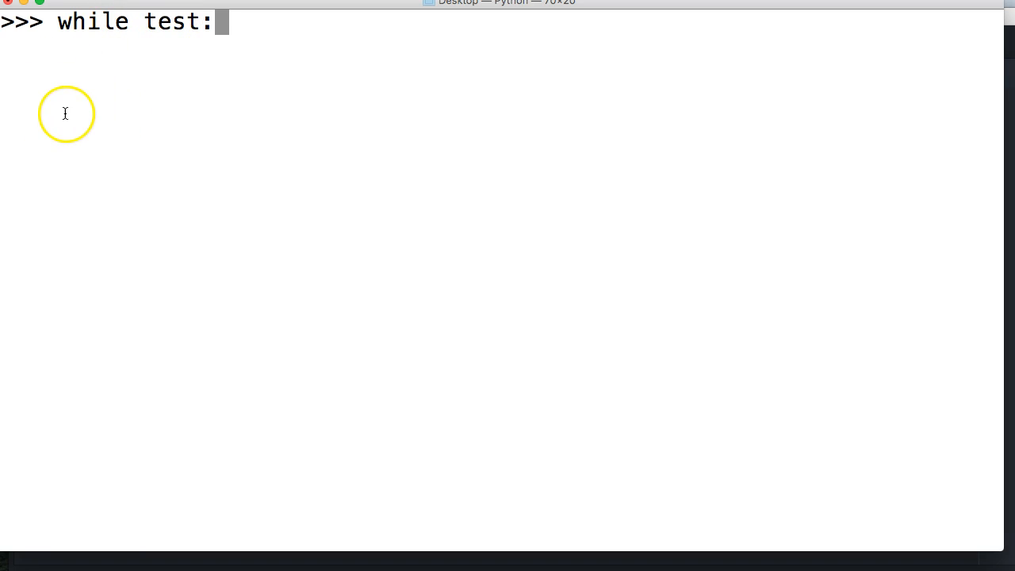
mouse_move(180, 125)
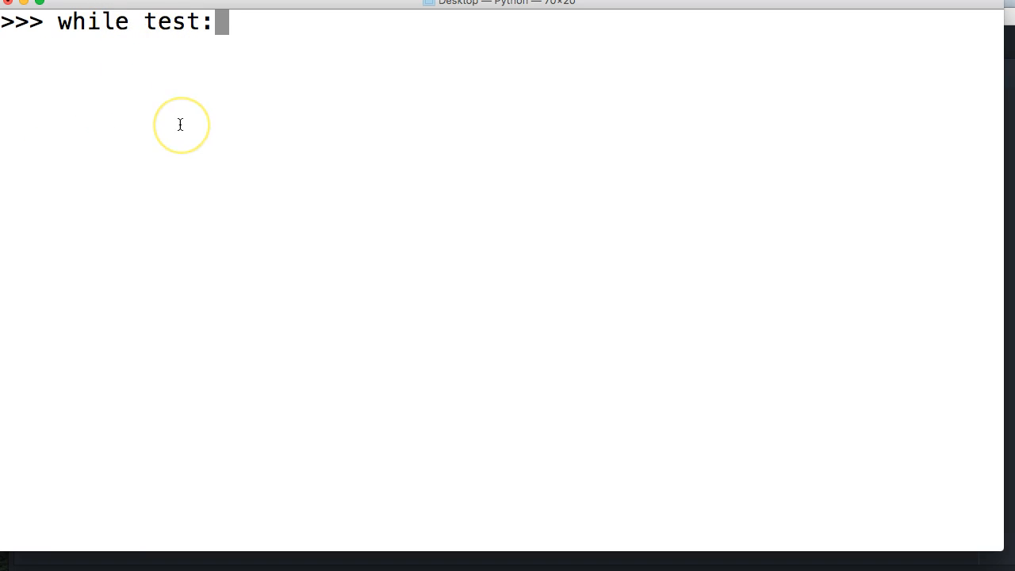
key(Backspace)
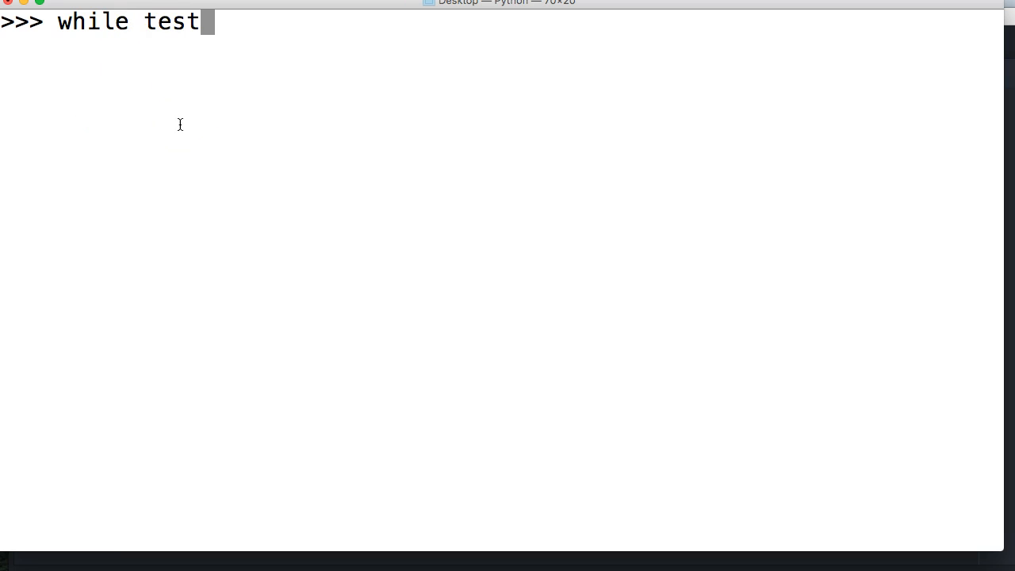
key(backspace)
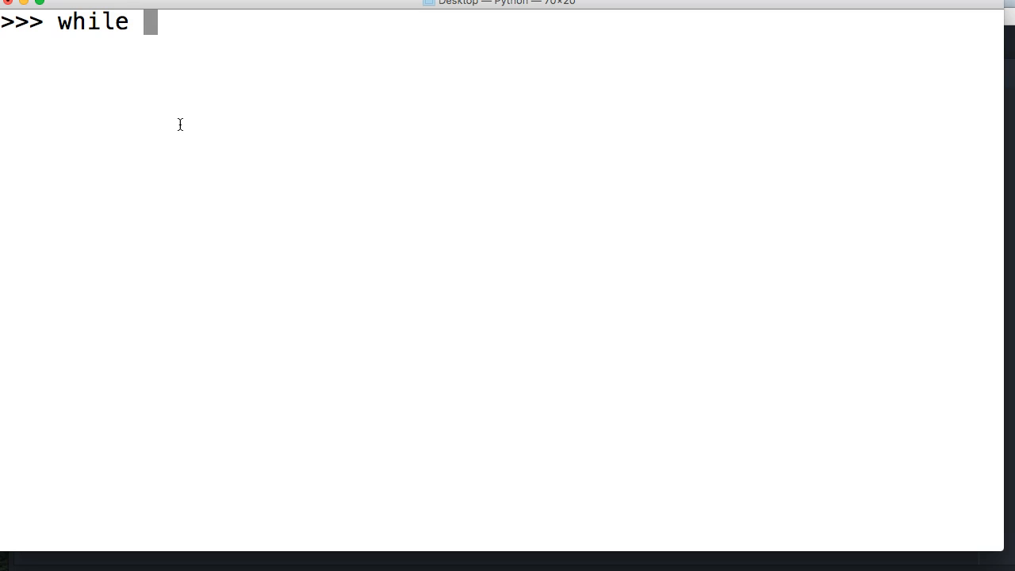
- Run a while False loop printing 'False', with an else branch printing 'Else'
text(False)
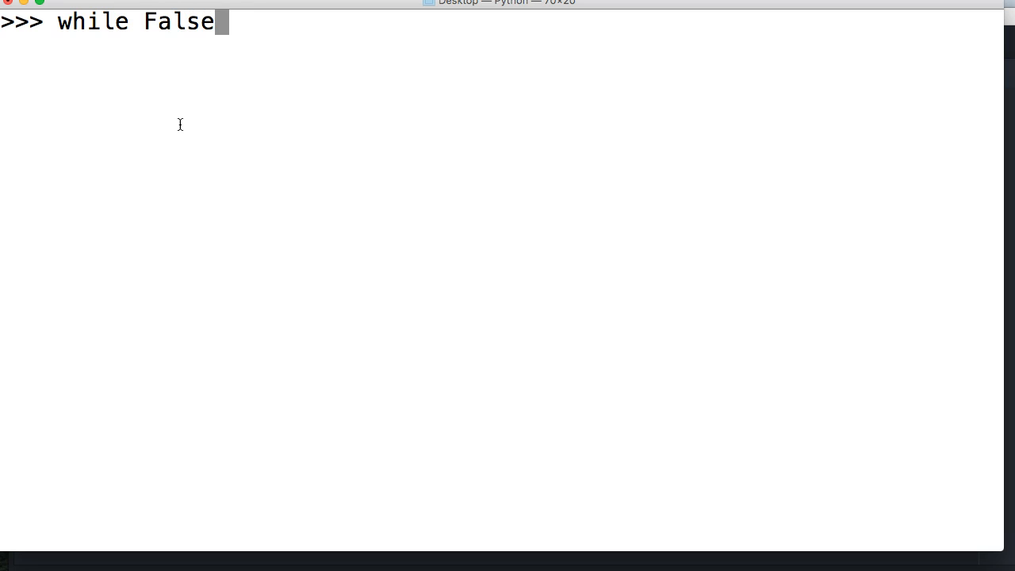
key(Return)
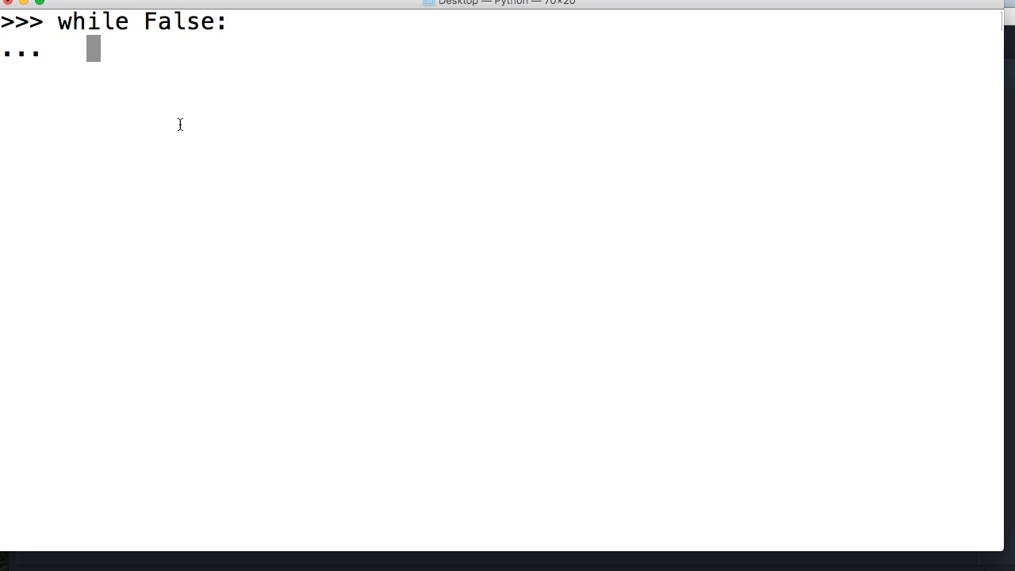
text(print()
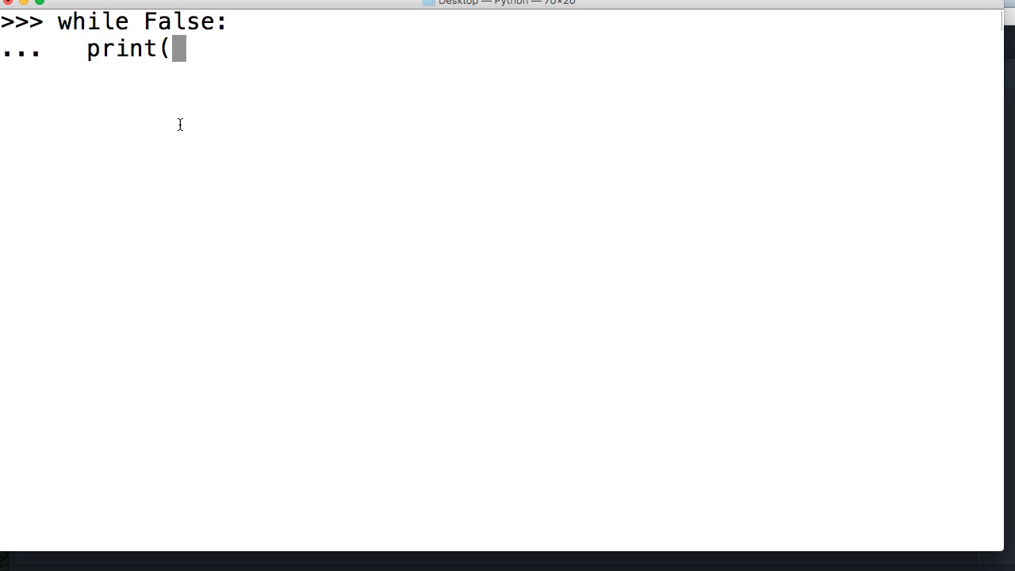
text('False')
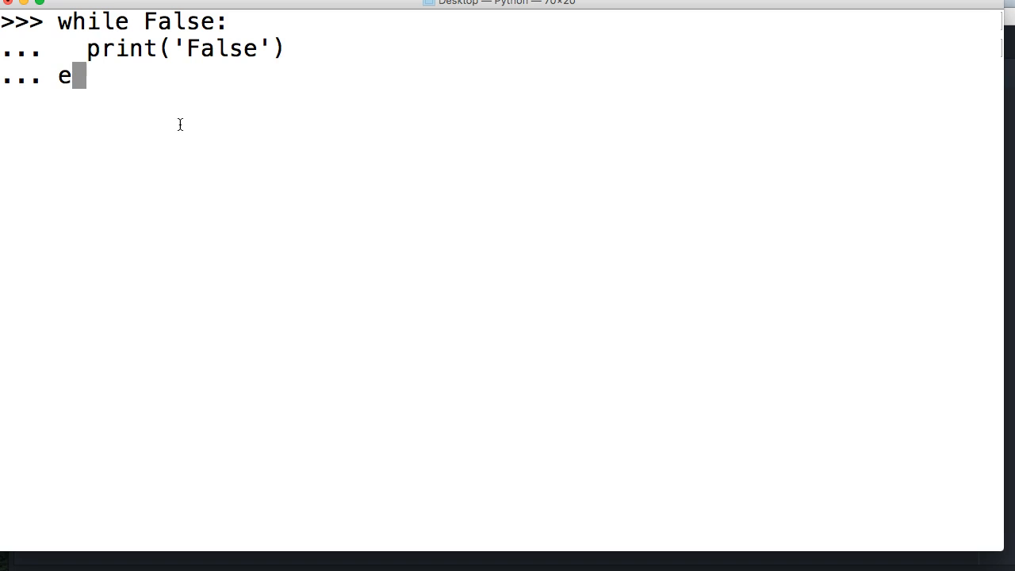
text(lse:)
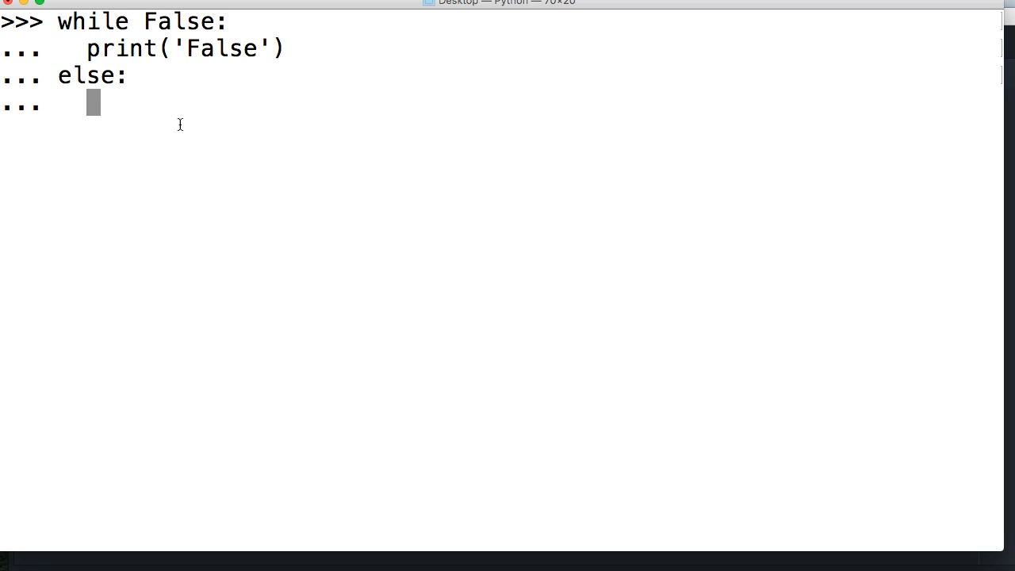
text(print)
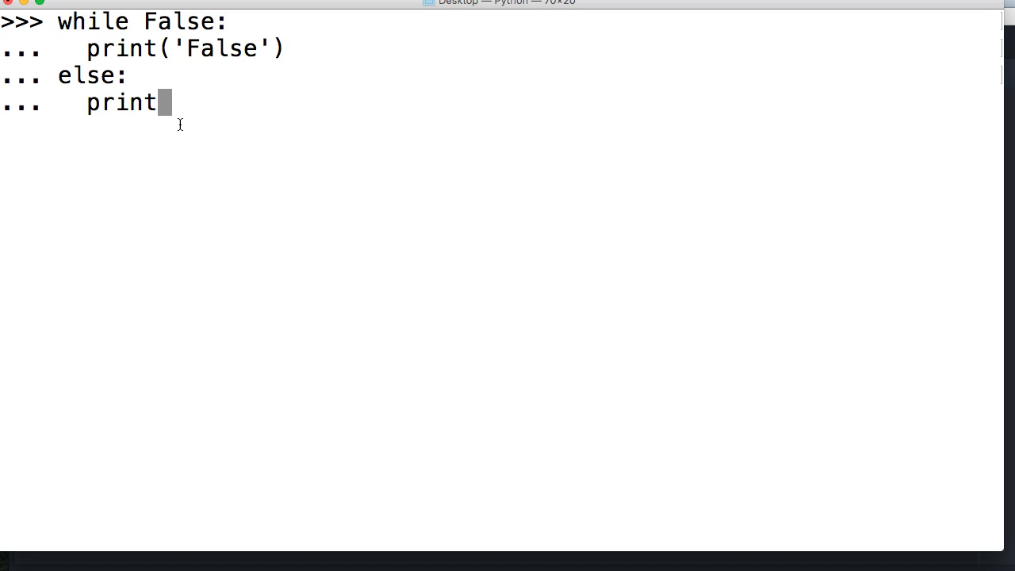
text(('El)
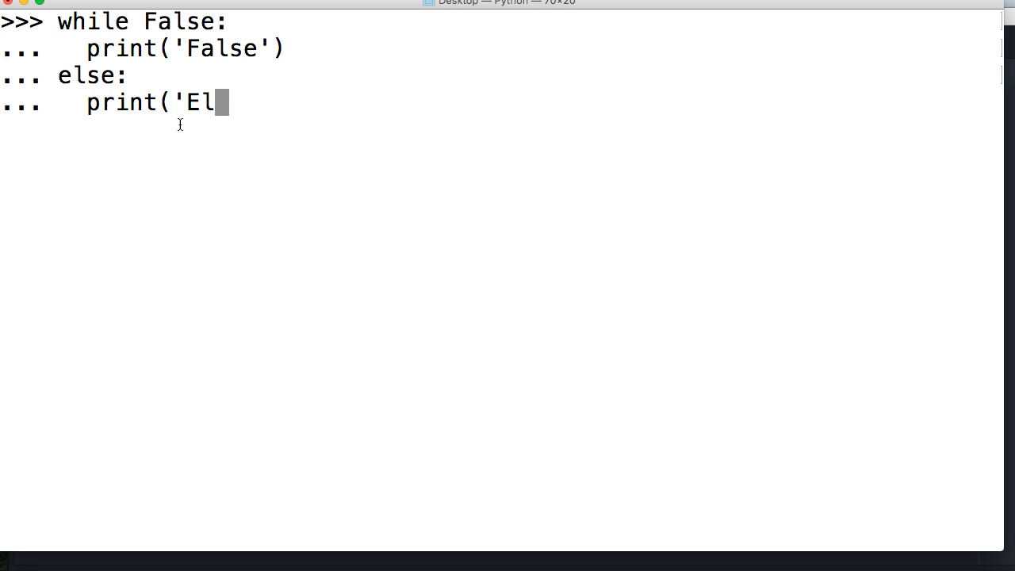
text(se'))
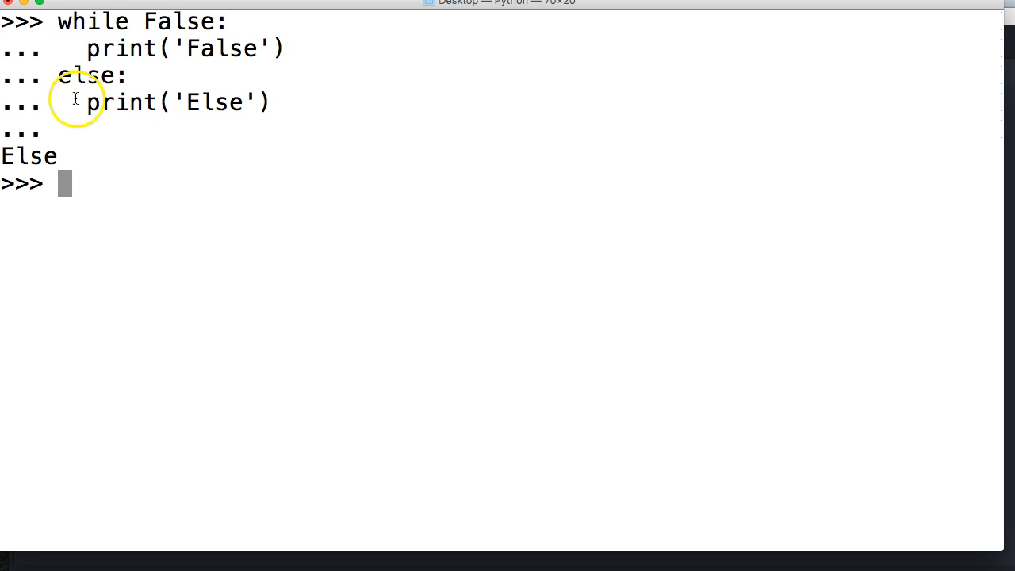
mouse_move(58, 161)
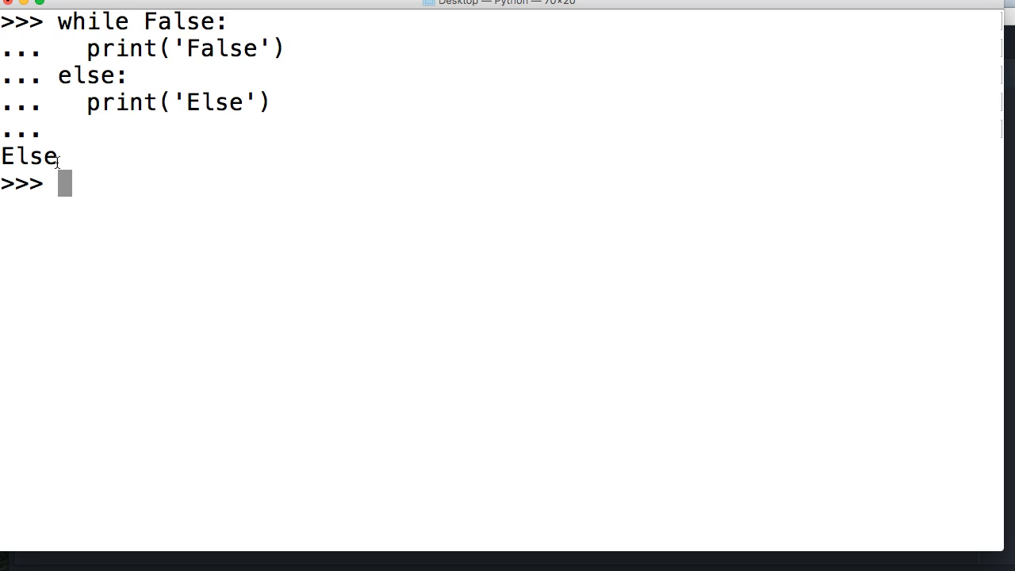
mouse_move(190, 20)
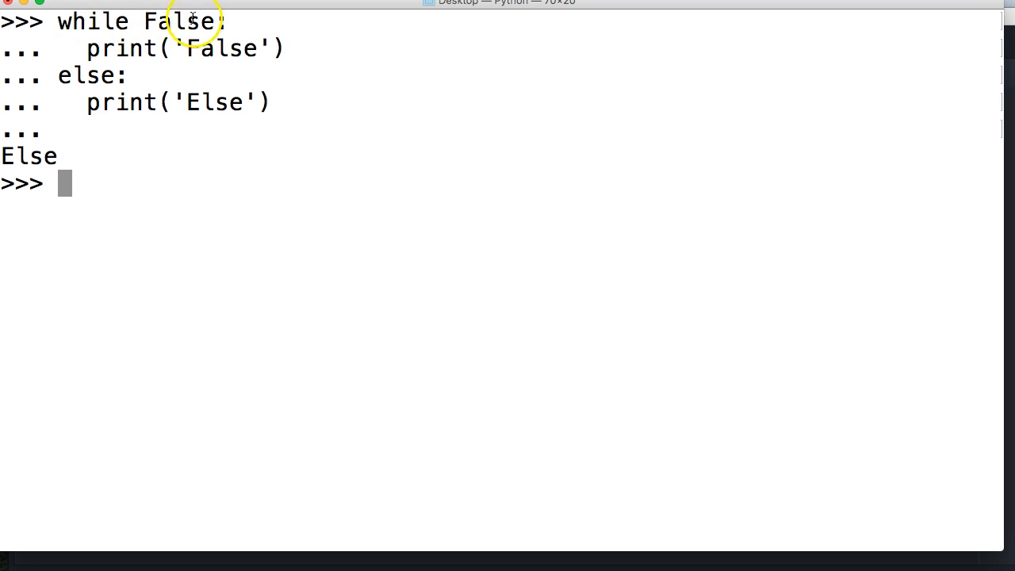
mouse_move(254, 52)
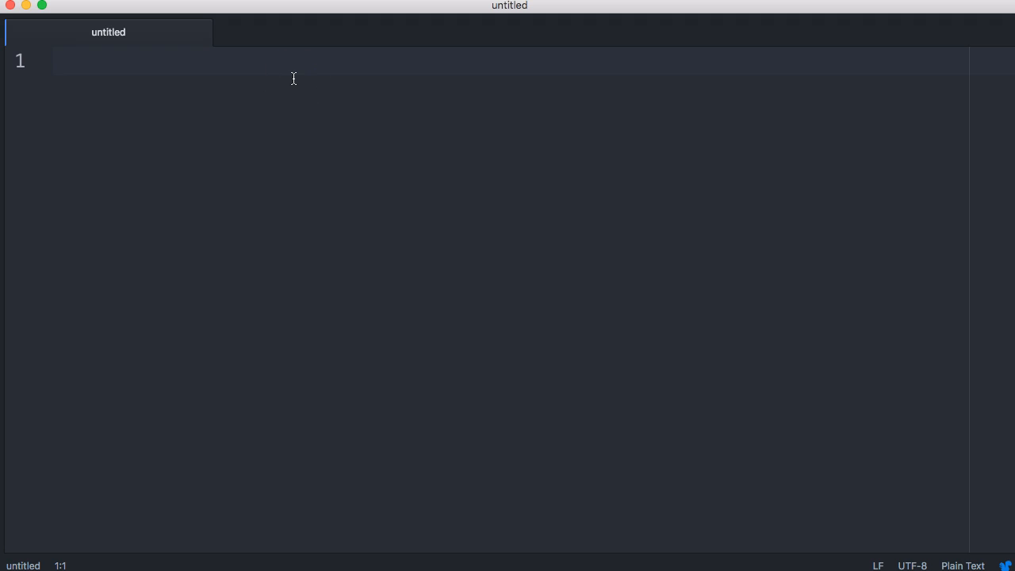
- Save the untitled Atom file to the Desktop as while.py
click(291, 81)
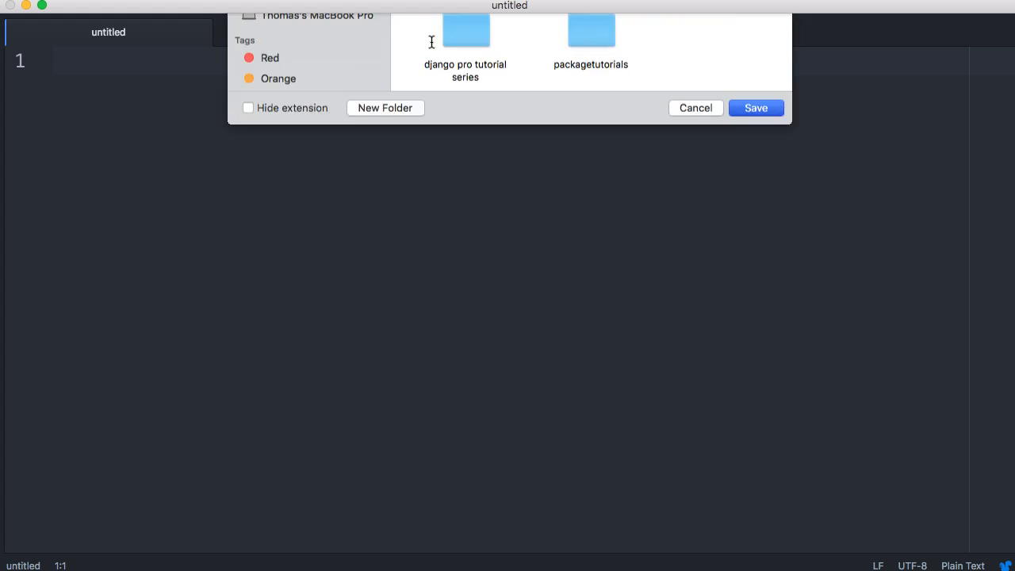
click(755, 108)
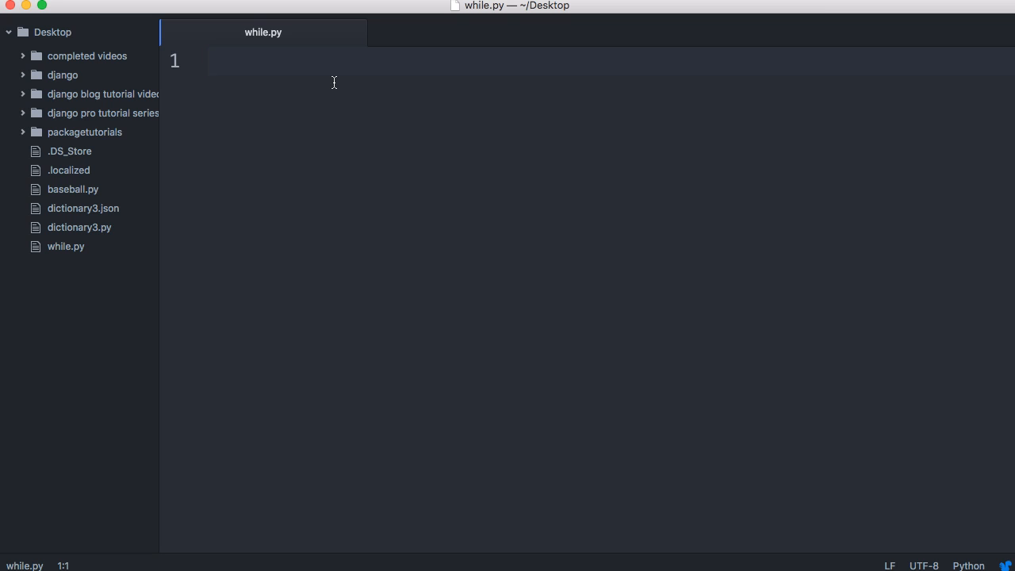
- Add colors = [] and stop = True lines to while.py
text(colors = [)
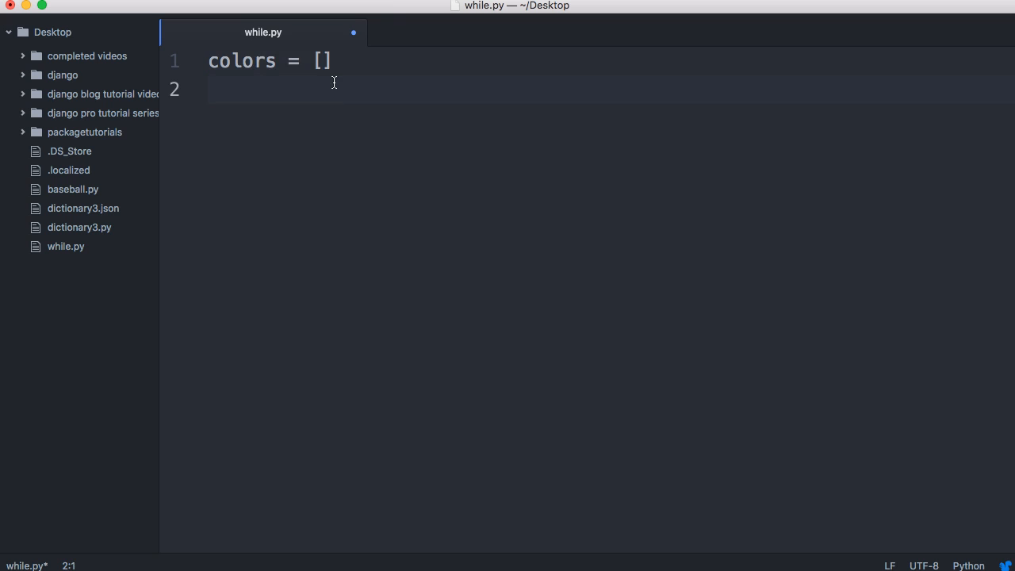
key(enter)
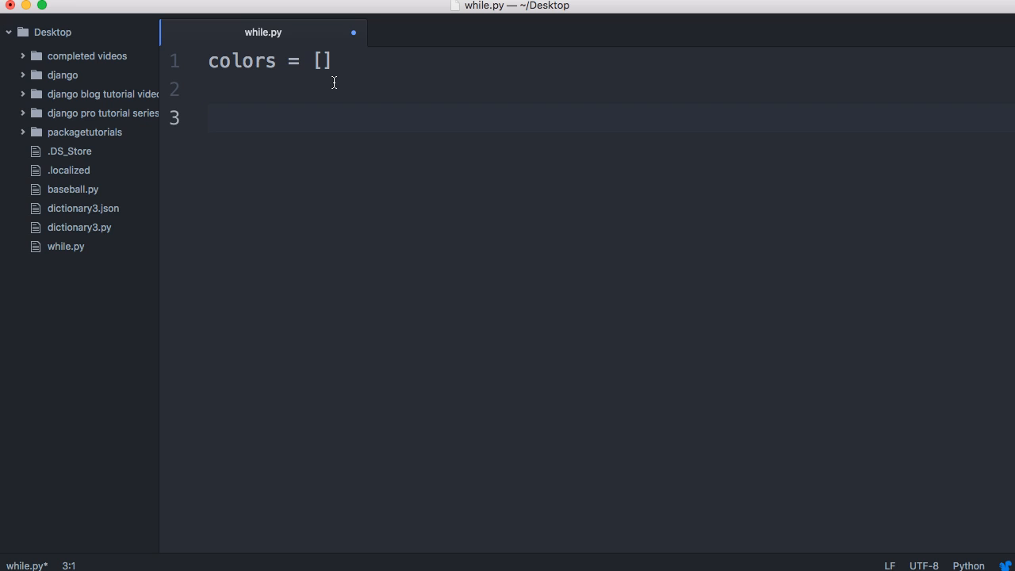
text(stop =)
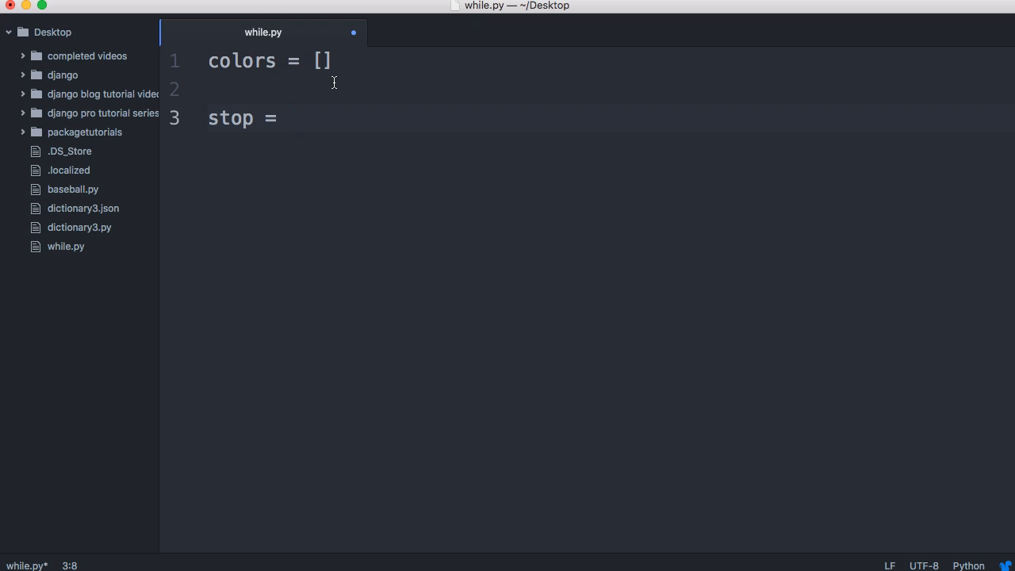
text(True)
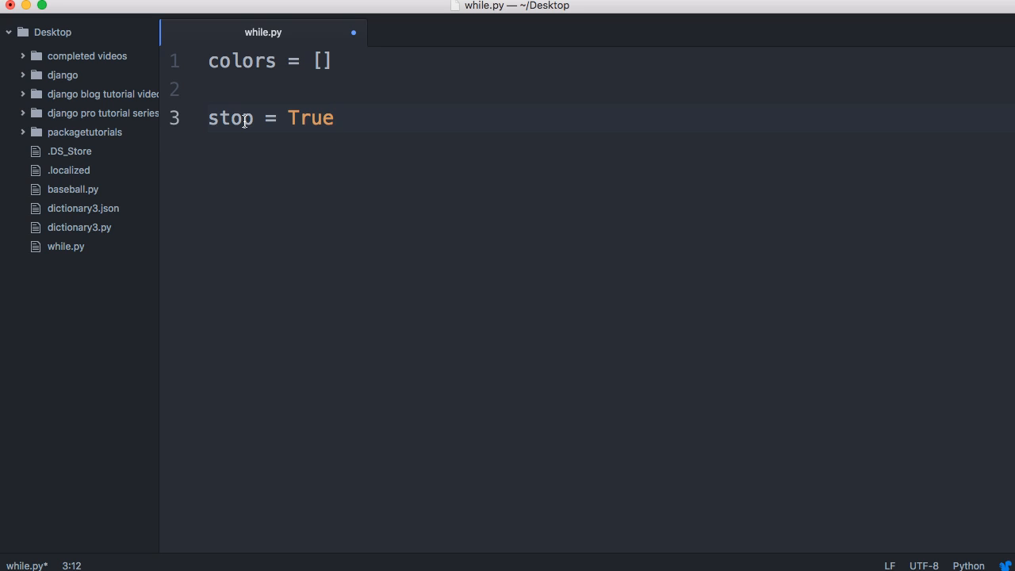
click(333, 118)
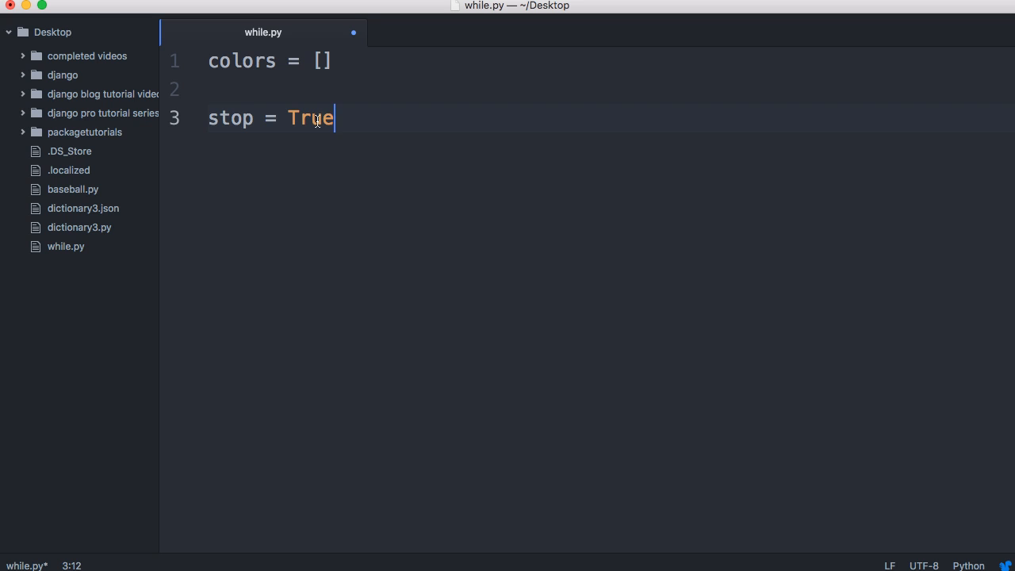
key(enter)
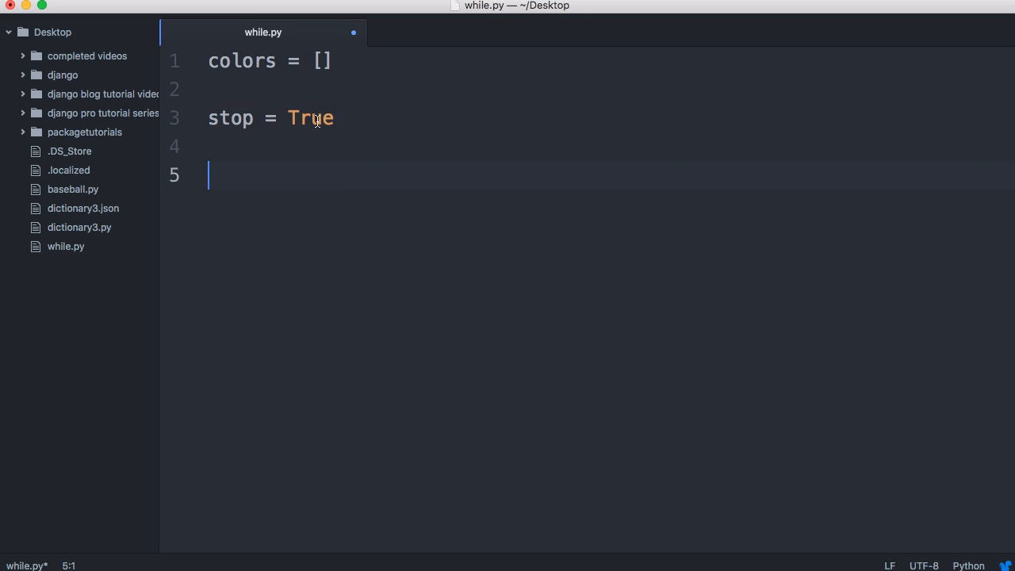
- Add print("How many colors can you name?") below them
text(print(")
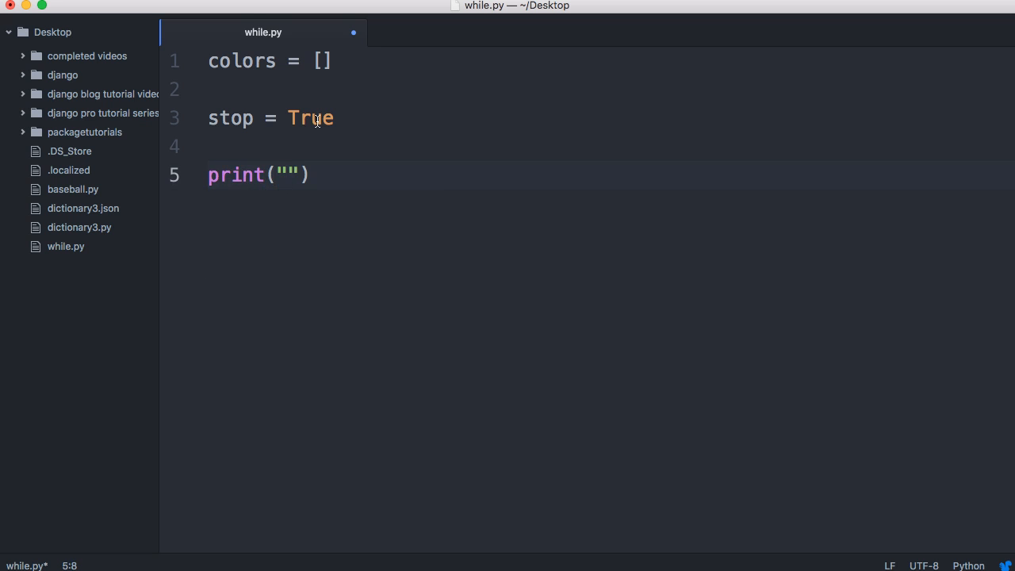
text(How many)
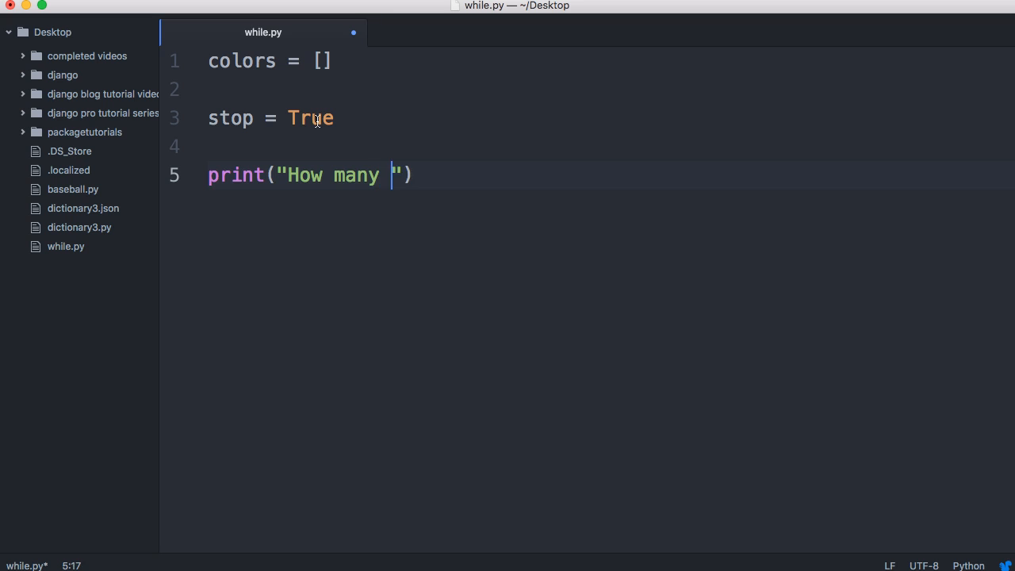
text(colors can you na)
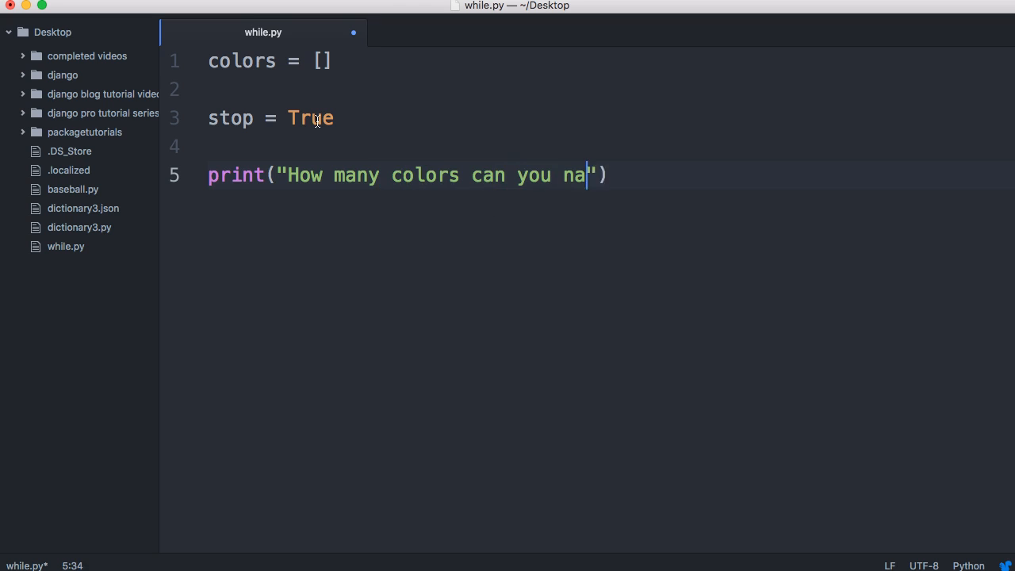
text(me?)
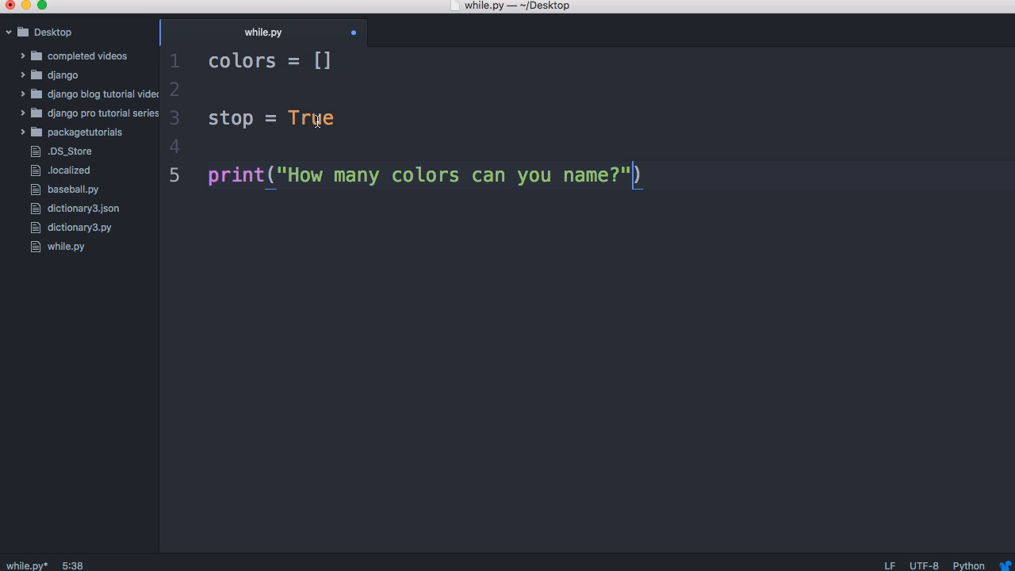
key(enter)
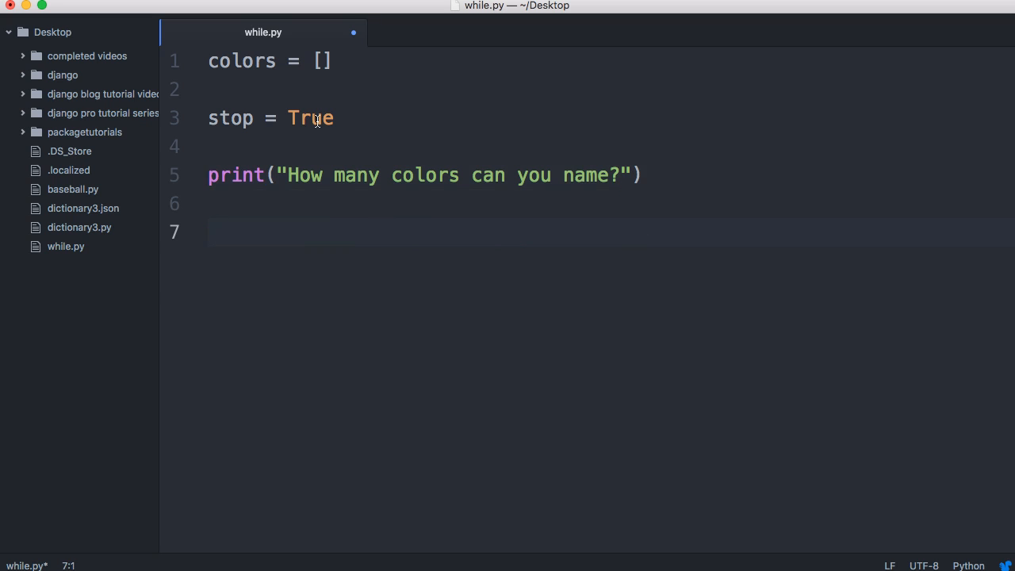
- Add a while stop: loop with response = input("Choose a color \n If you done enter stop")
text(while stop)
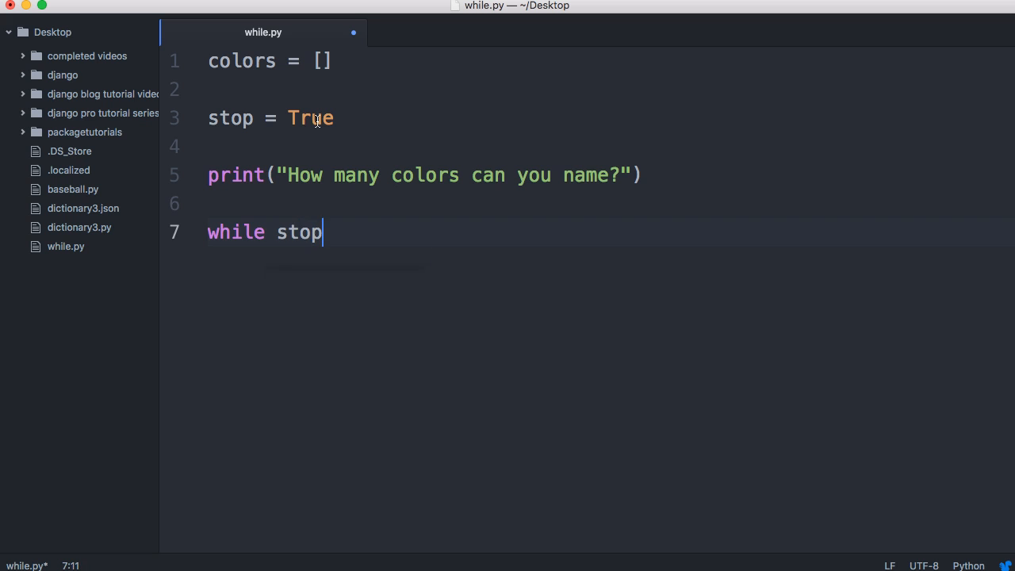
text(:)
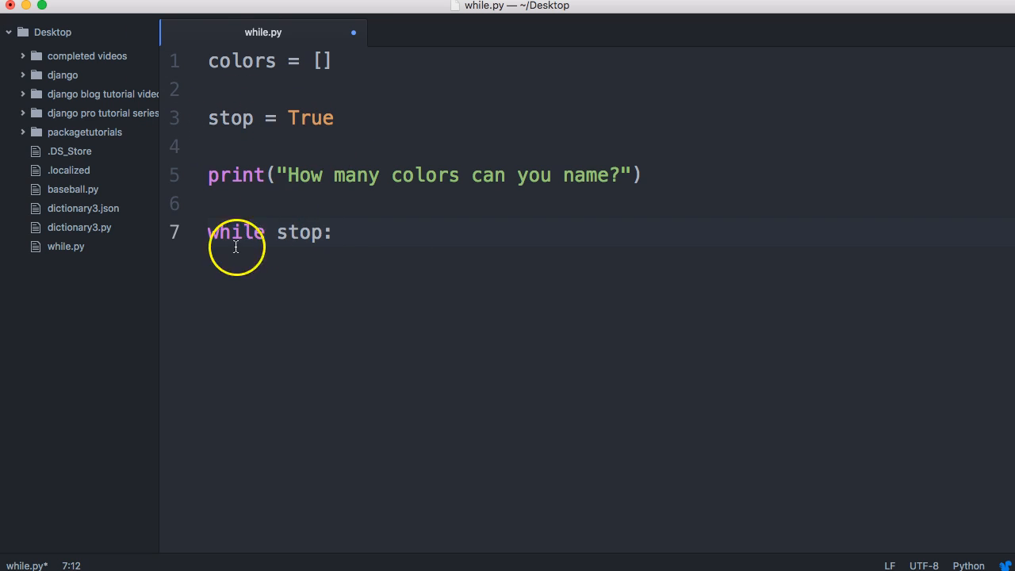
key(enter)
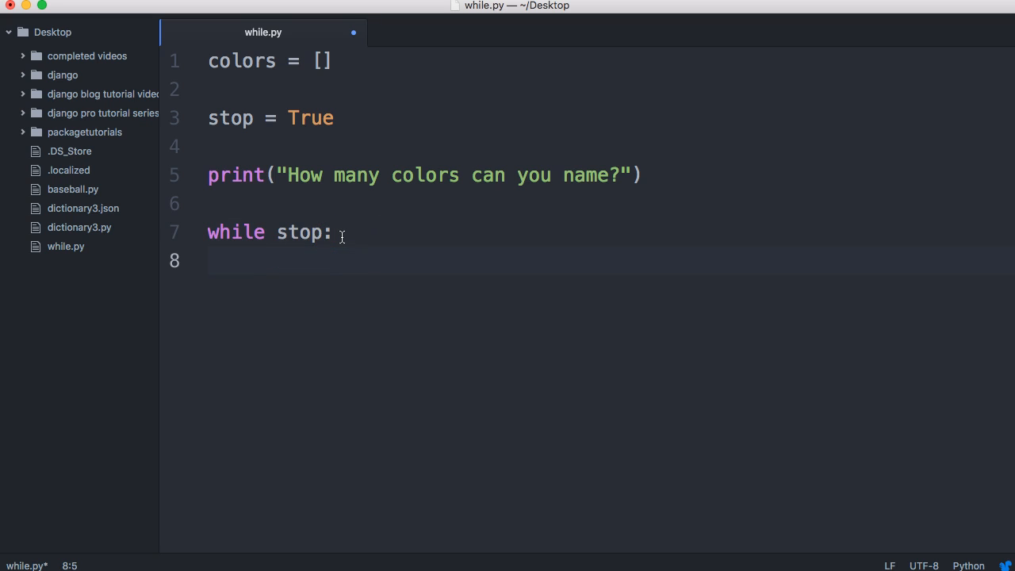
text(respons)
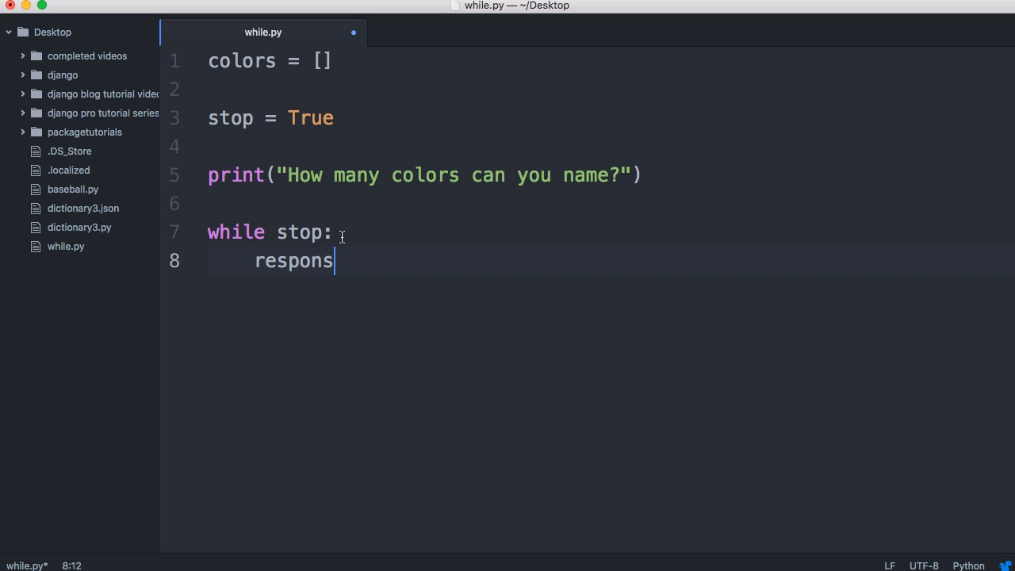
text(e)
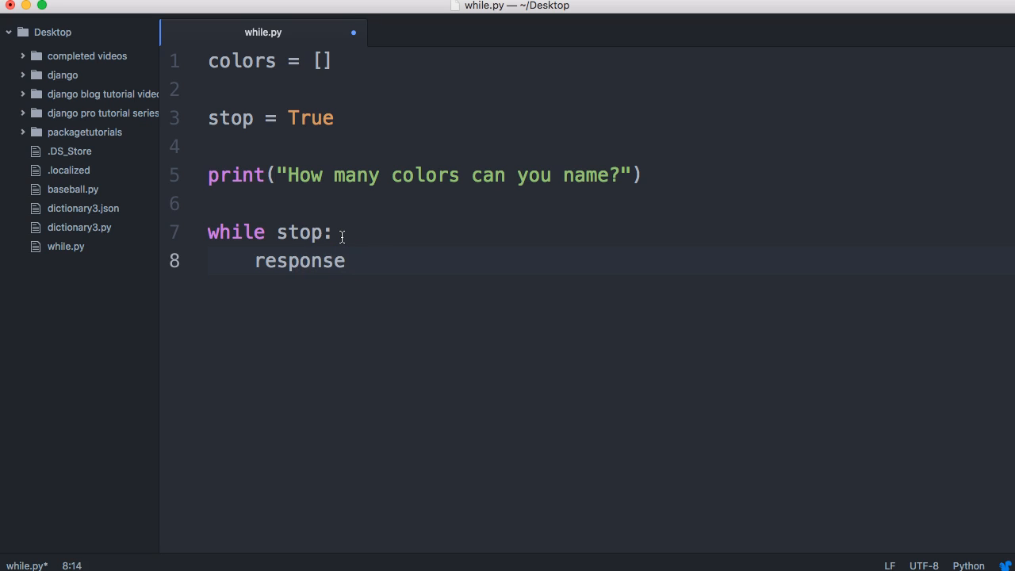
text(= input())
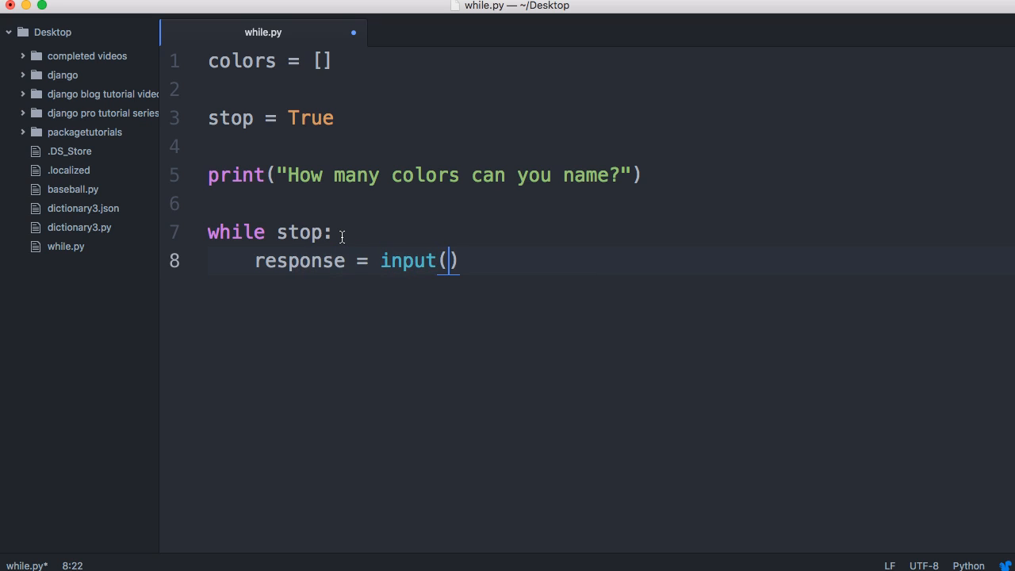
text("C")
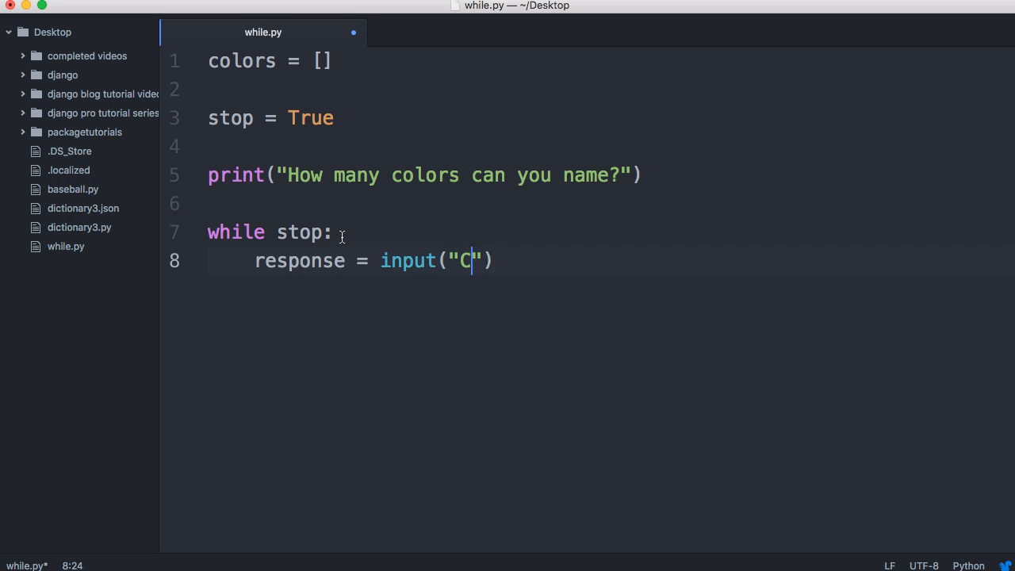
text(hoose a)
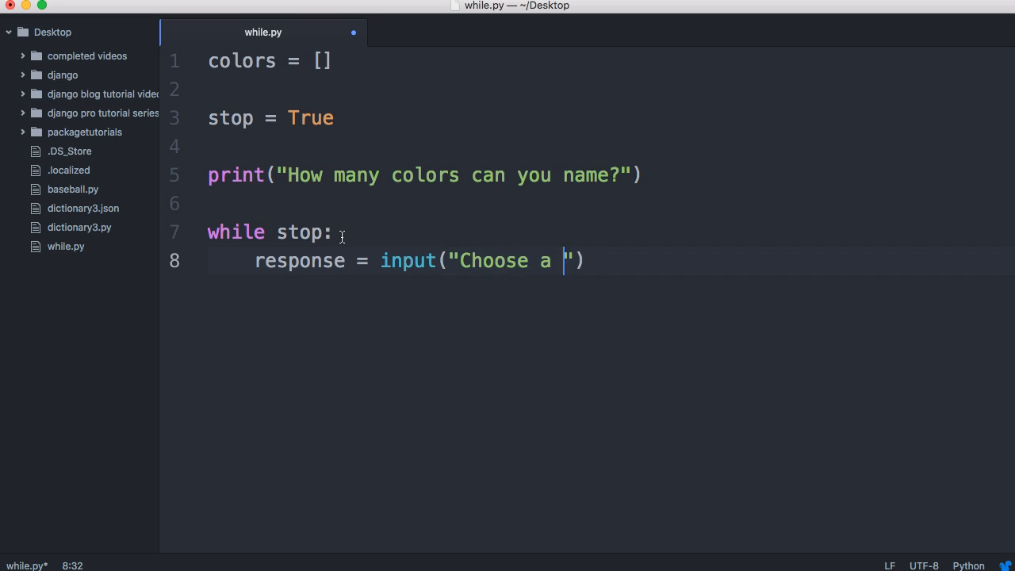
text(color)
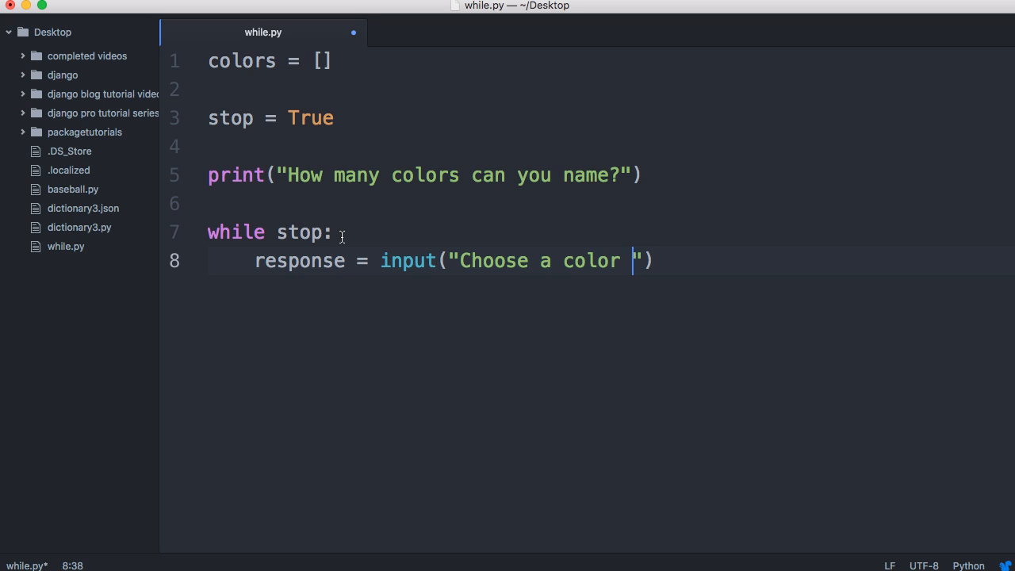
text(\n)
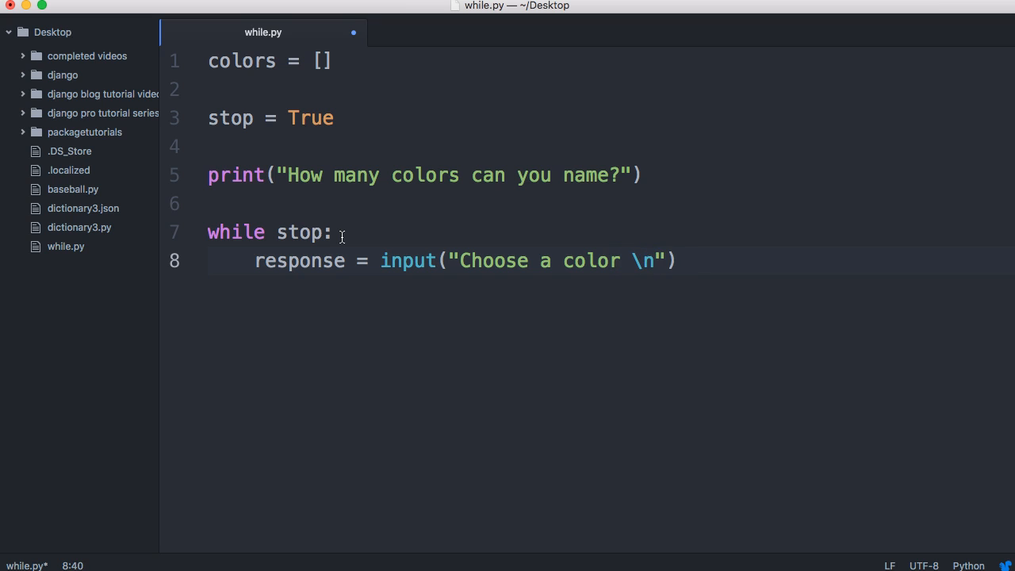
text(If)
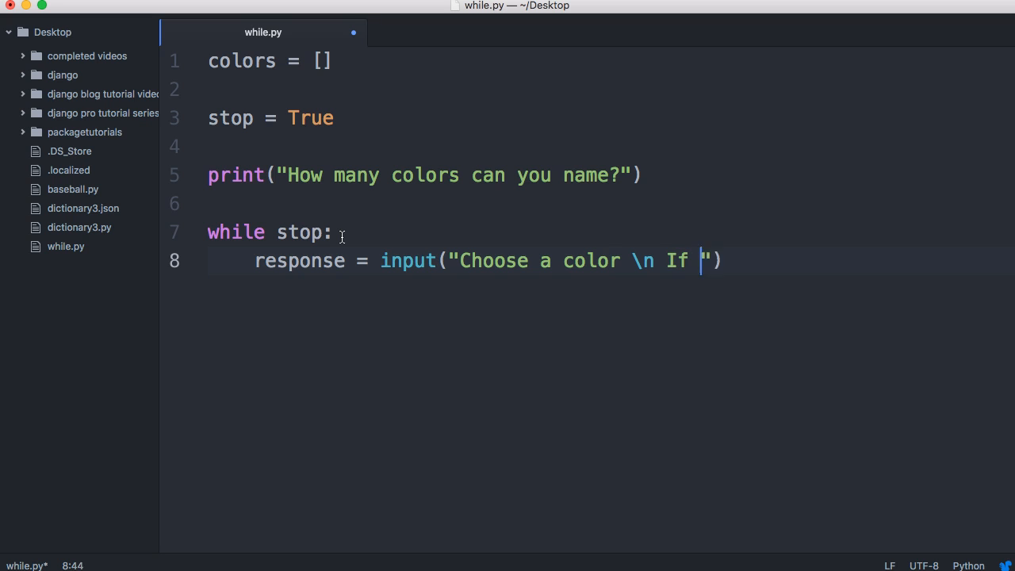
text(you done e)
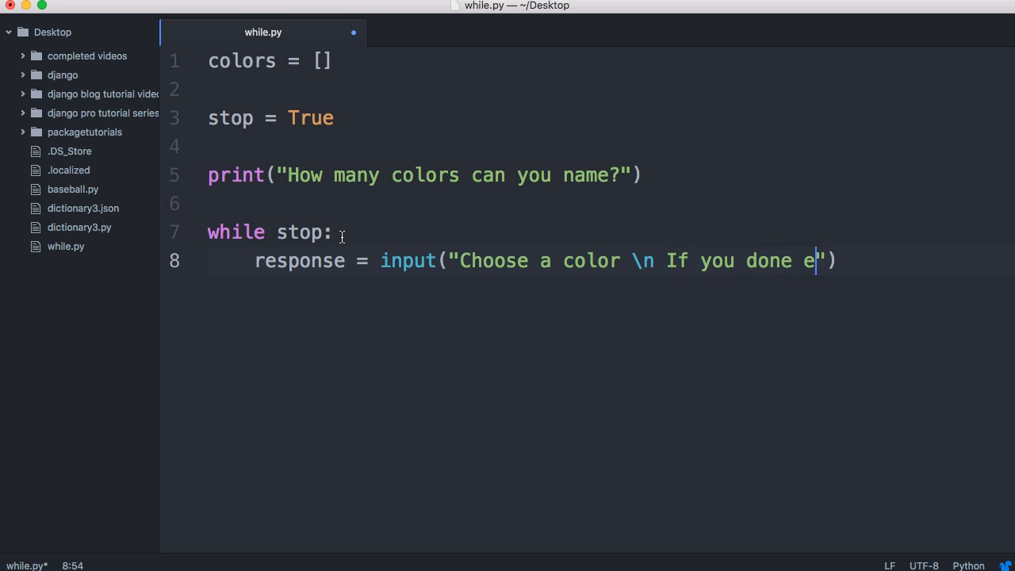
text(nter stop:)
text(if respons)
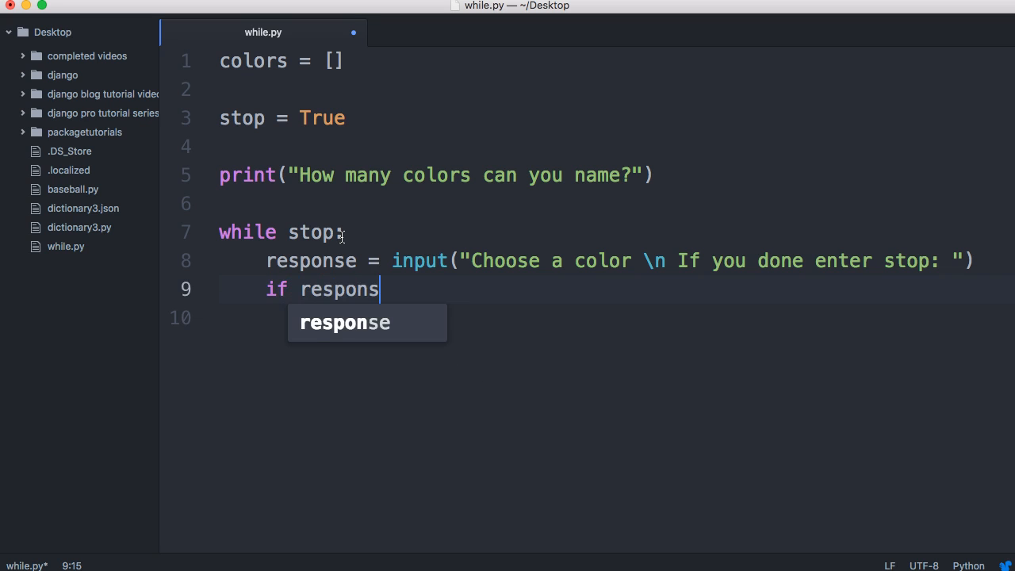
- Add if response.casefold() == 'stop': setting stop = False inside the loop
text(e.cas)
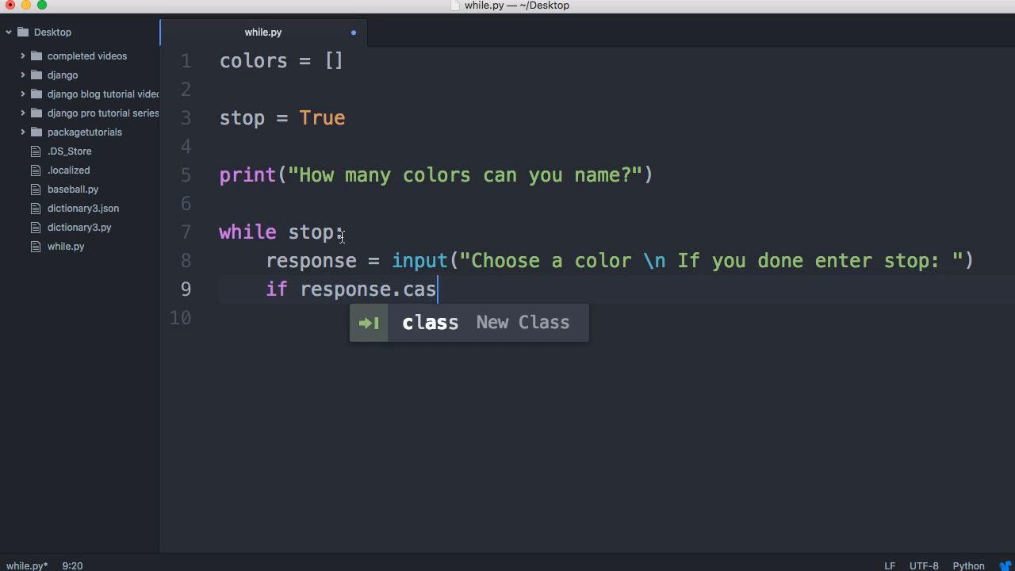
text(efold())
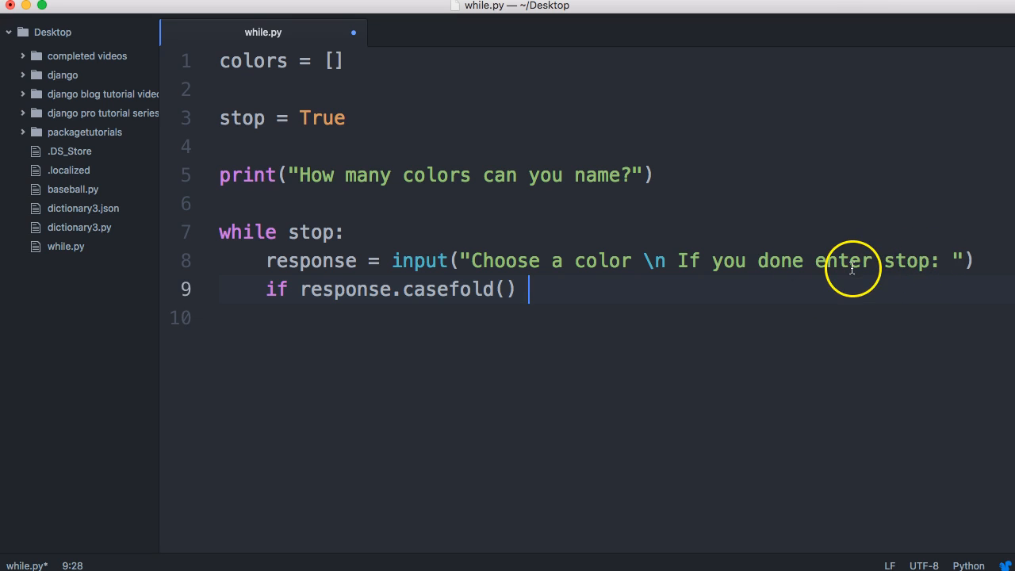
mouse_move(658, 308)
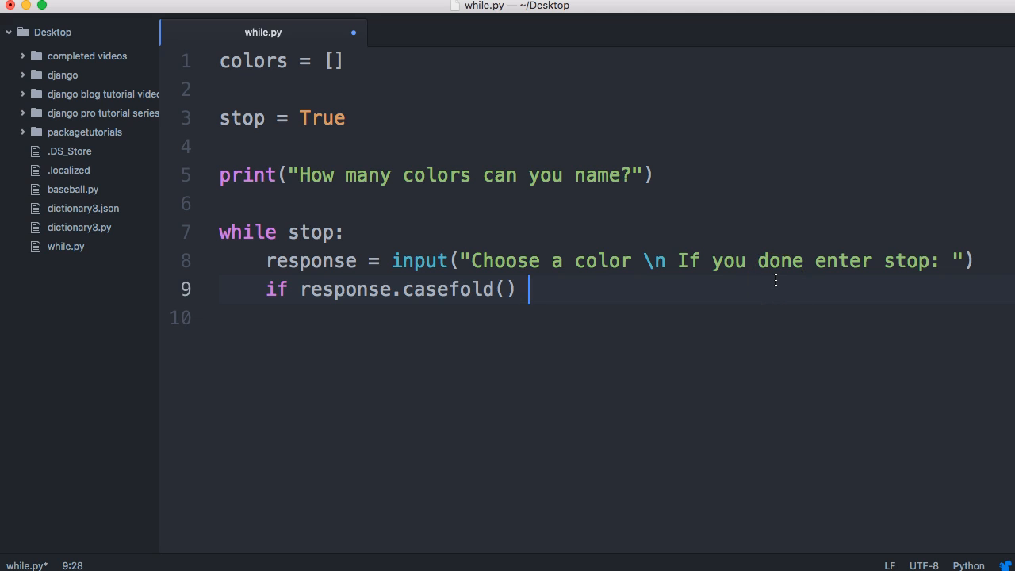
text(==)
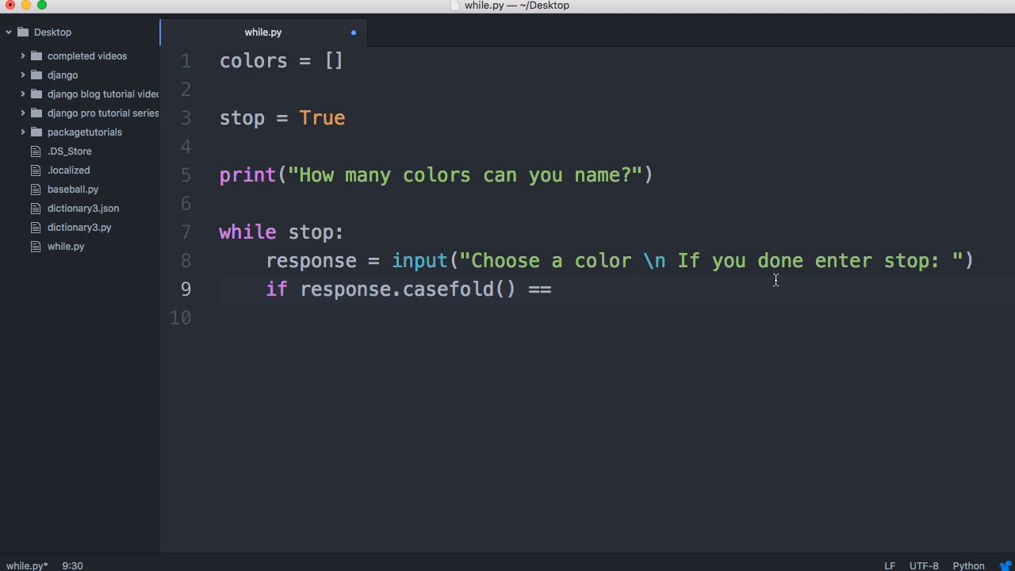
text('stop':)
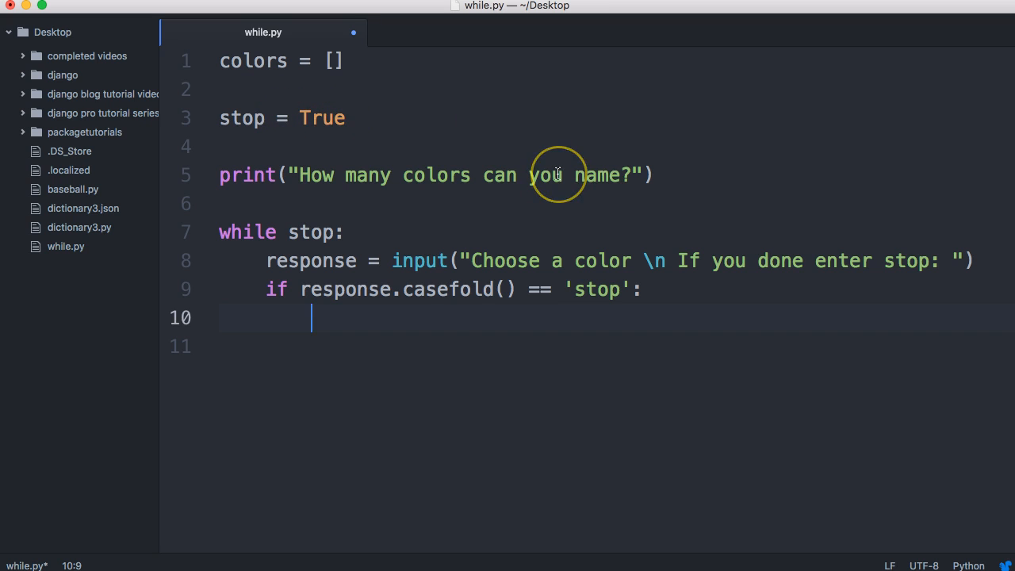
text(stop = f)
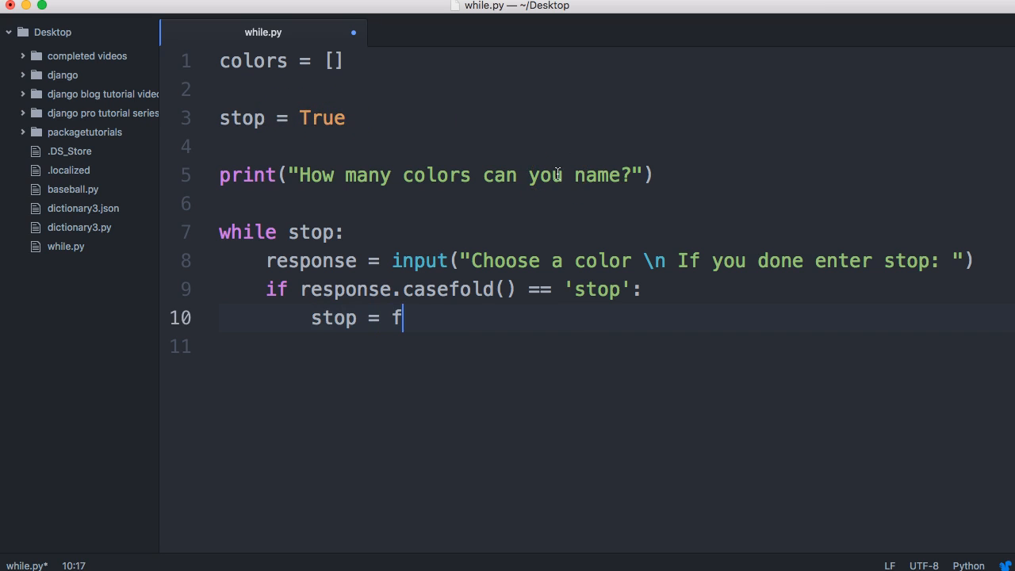
text(al)
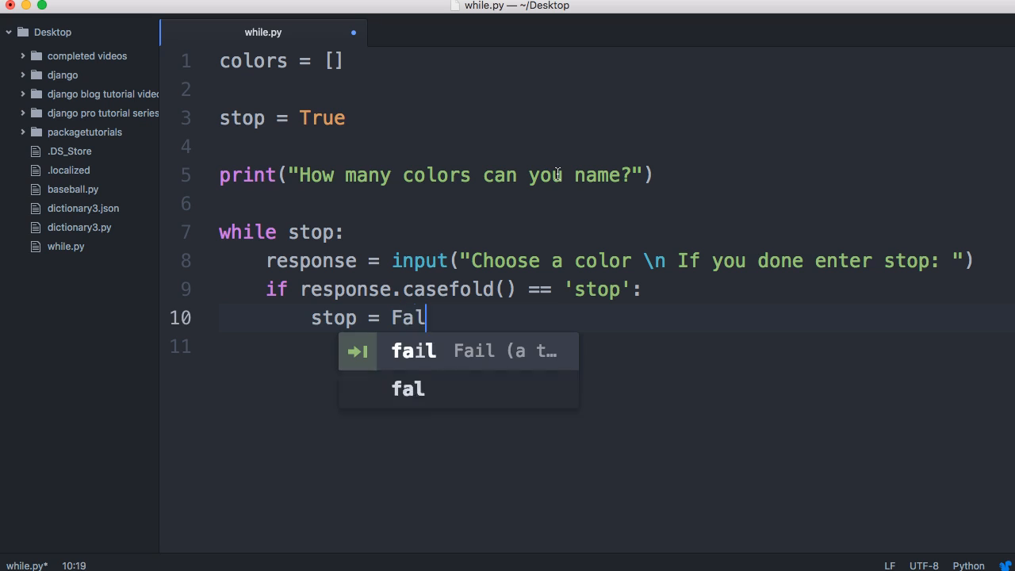
text(se)
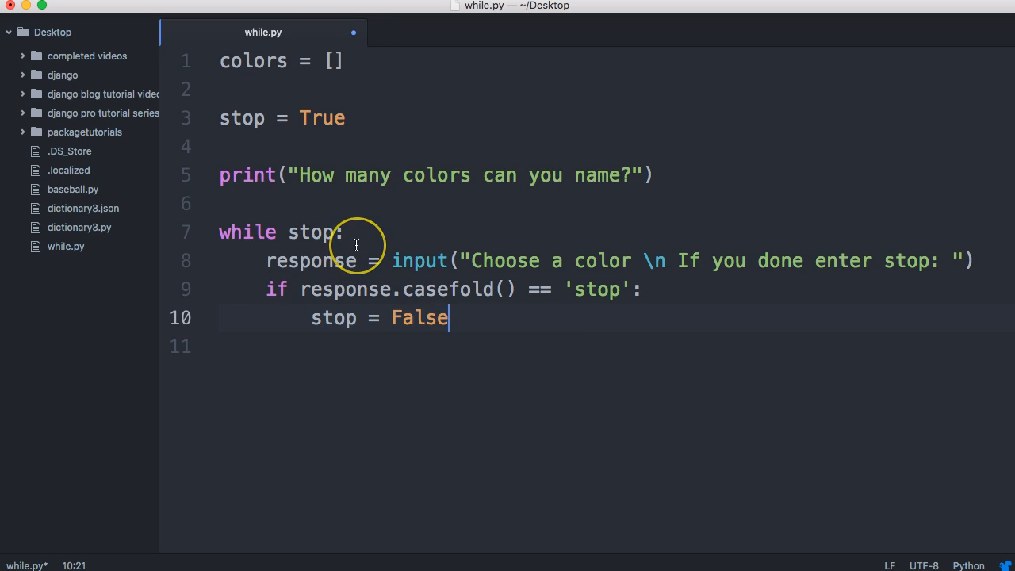
key(enter)
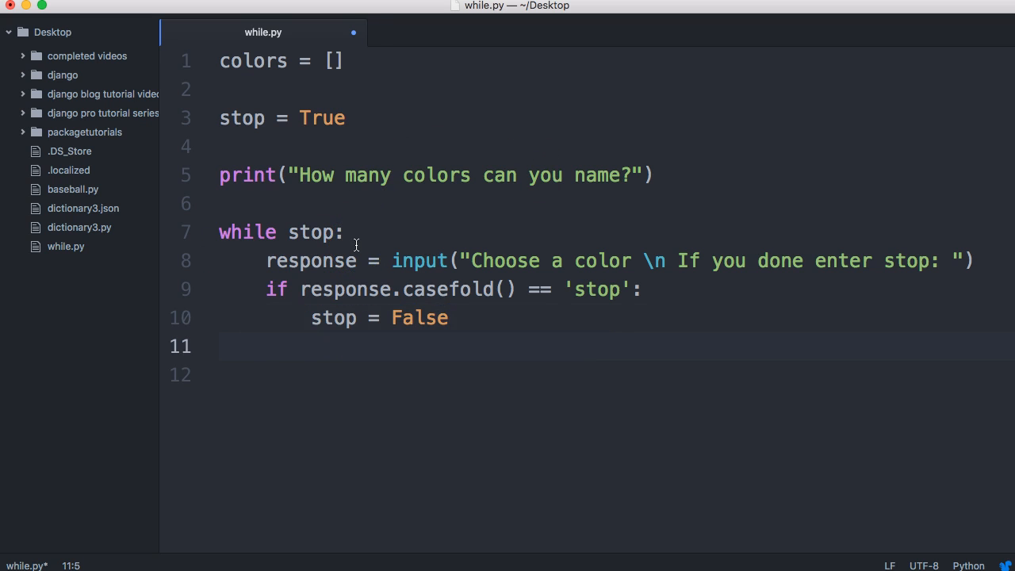
- Add an else branch where a color already in colors prints "You lose" and sets stop = False
text(else:)
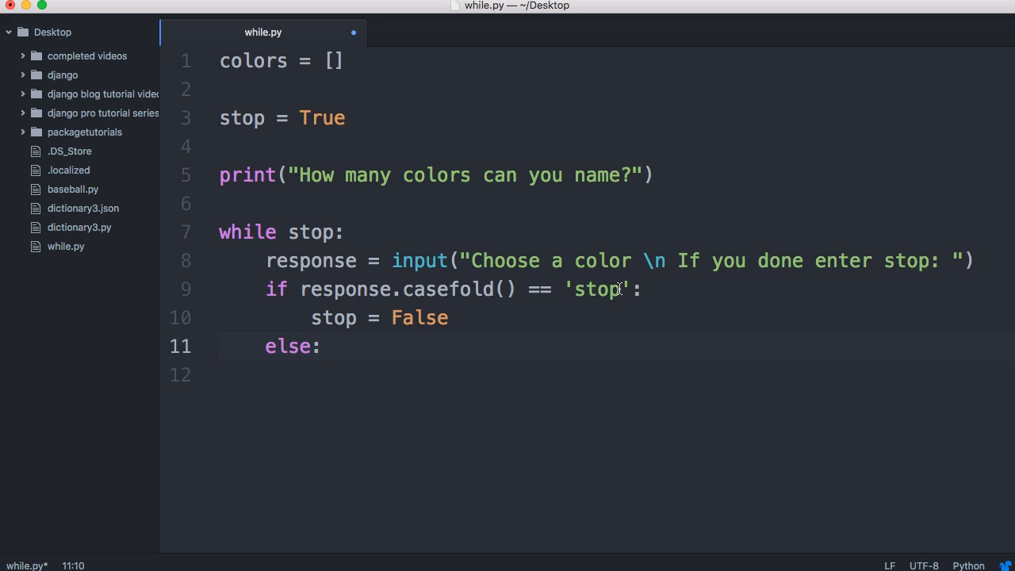
key(enter)
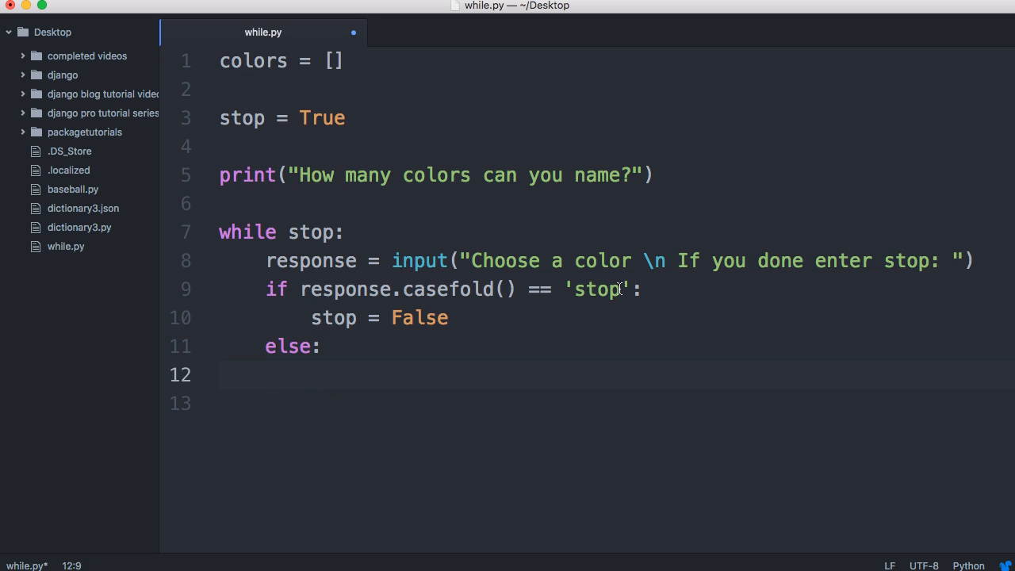
click(312, 374)
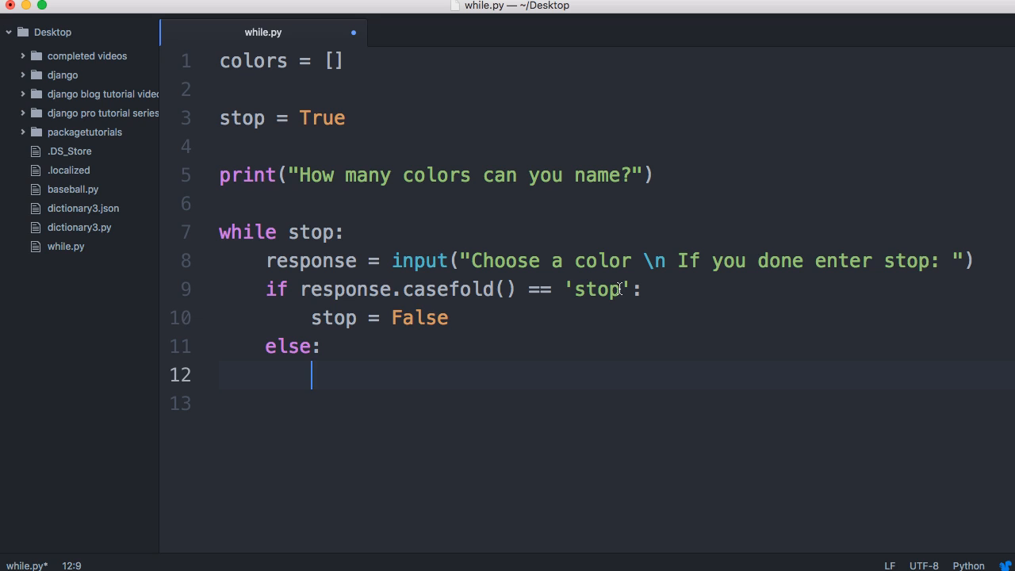
text(i)
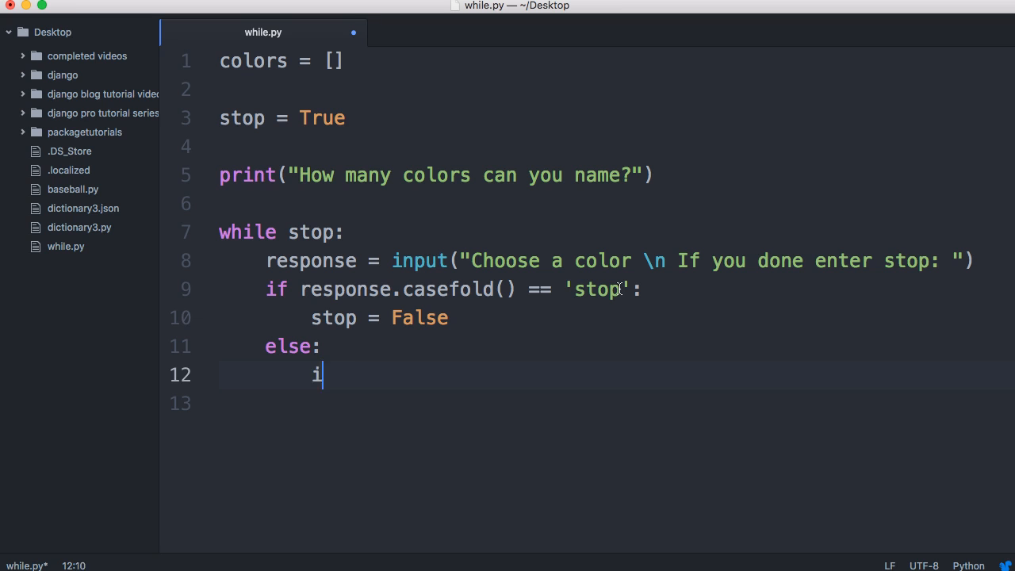
text(f response)
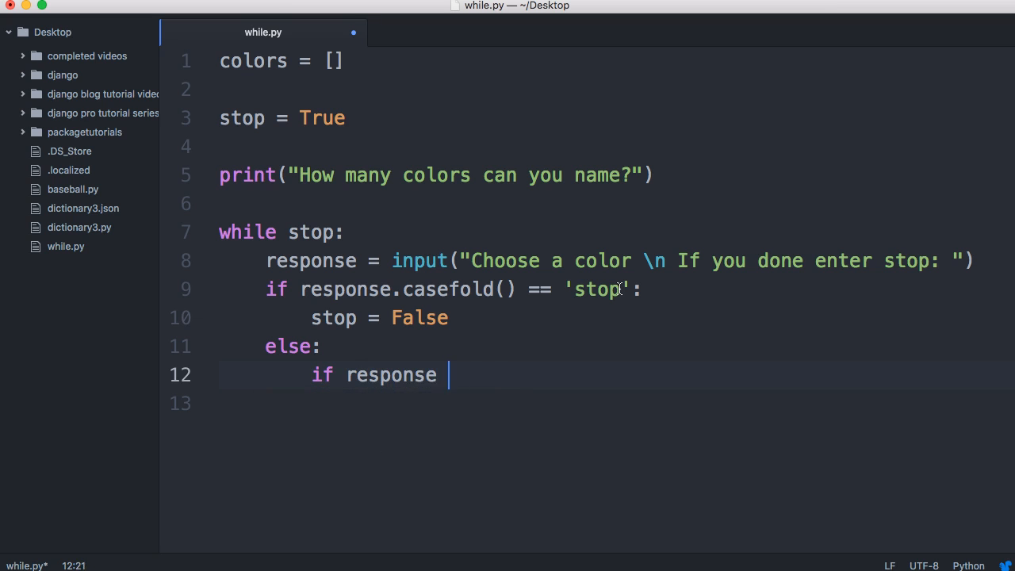
text(in colors:)
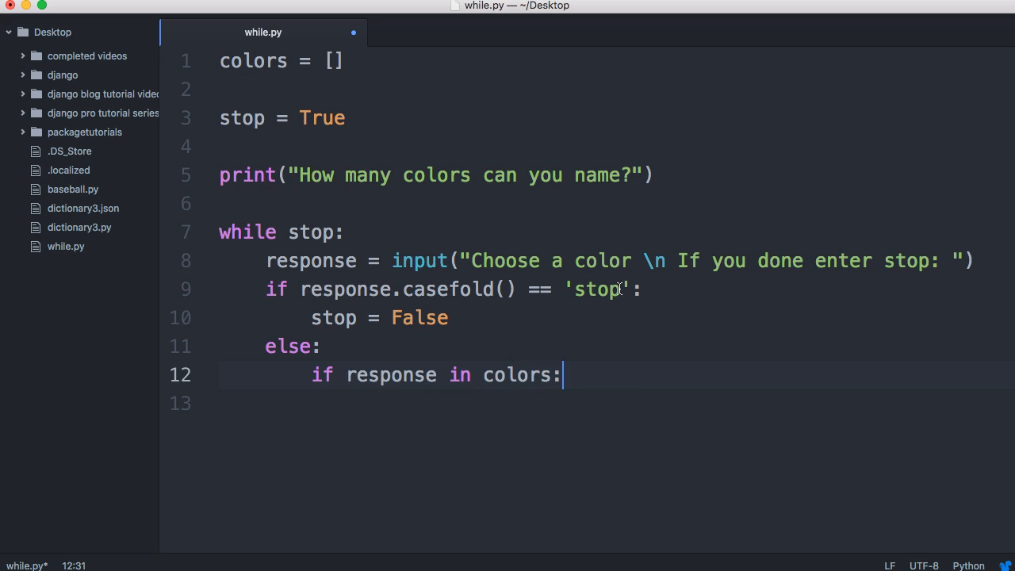
key(enter)
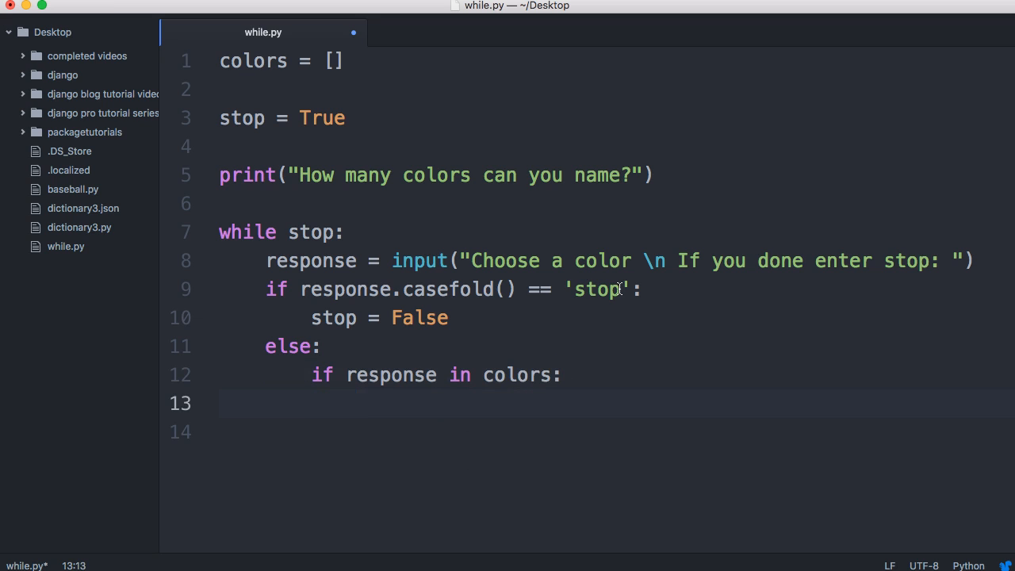
text(print)
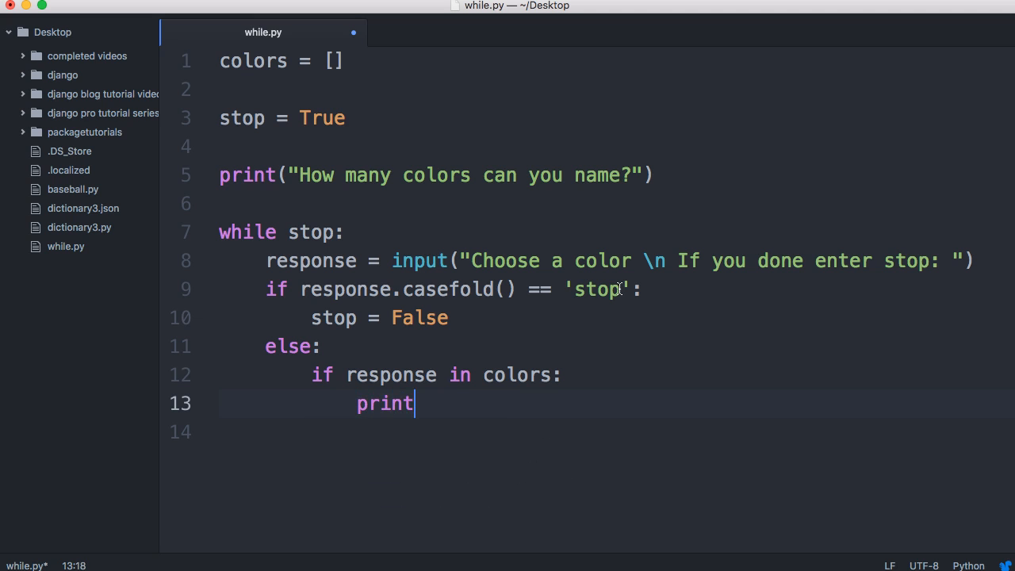
text(("You l"))
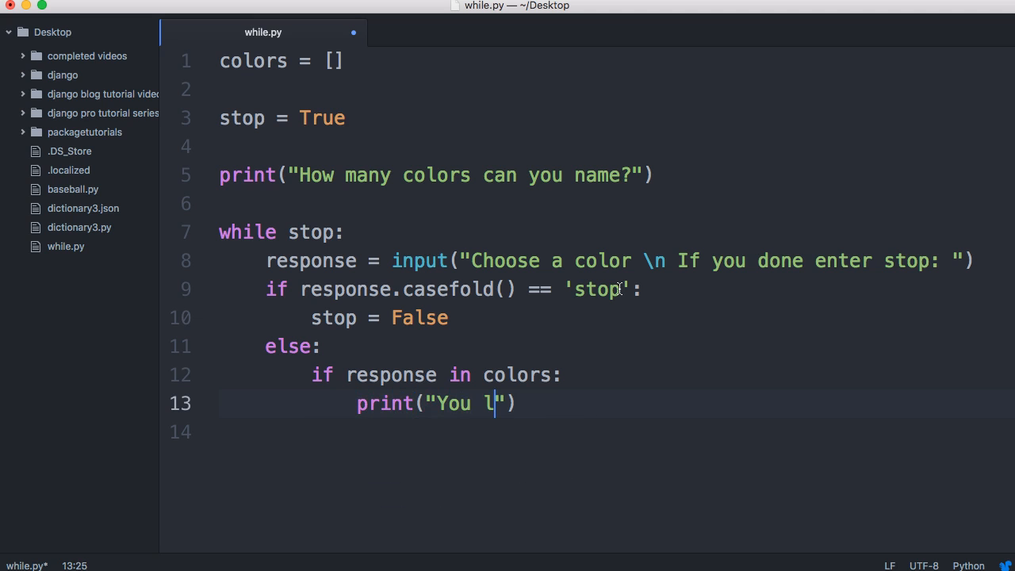
text(ose)
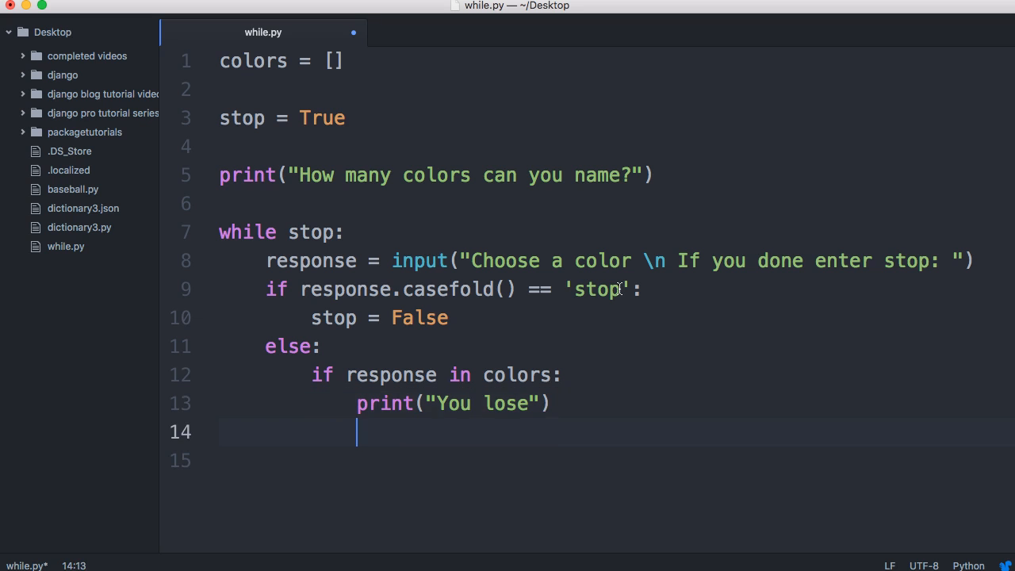
text(stop)
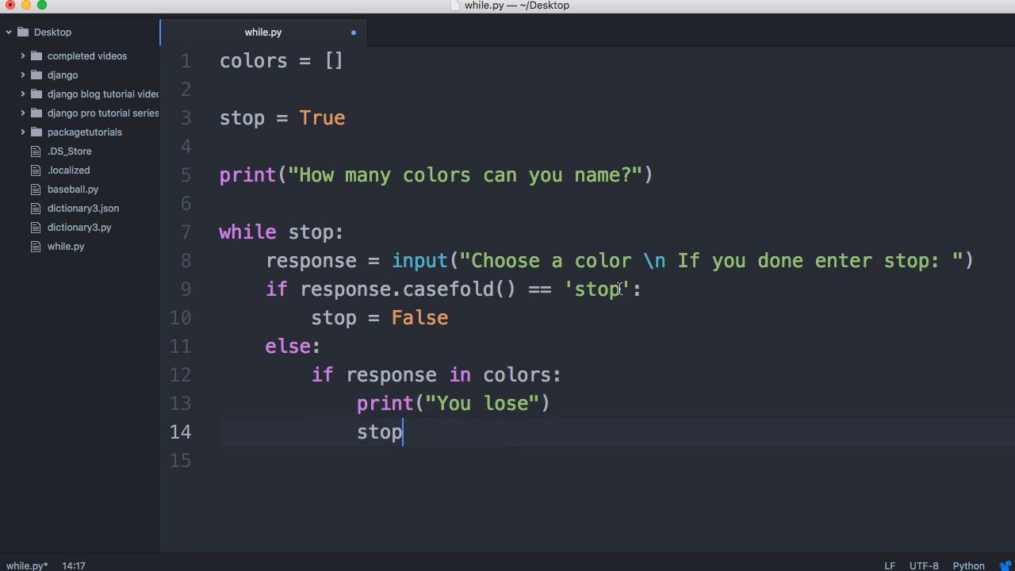
text(= False)
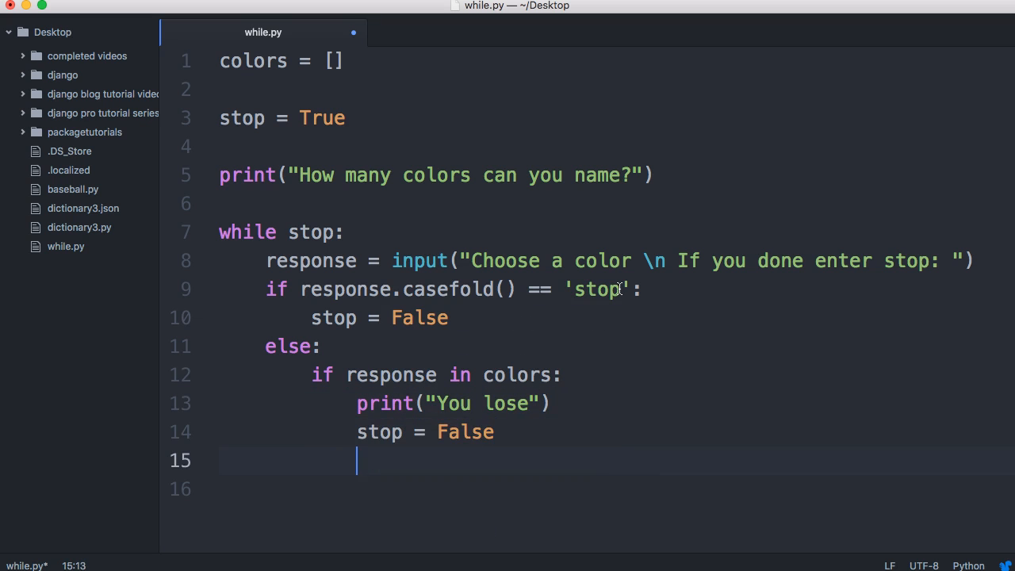
- Otherwise append the new response to colors with colors.append(response)
text(else:)
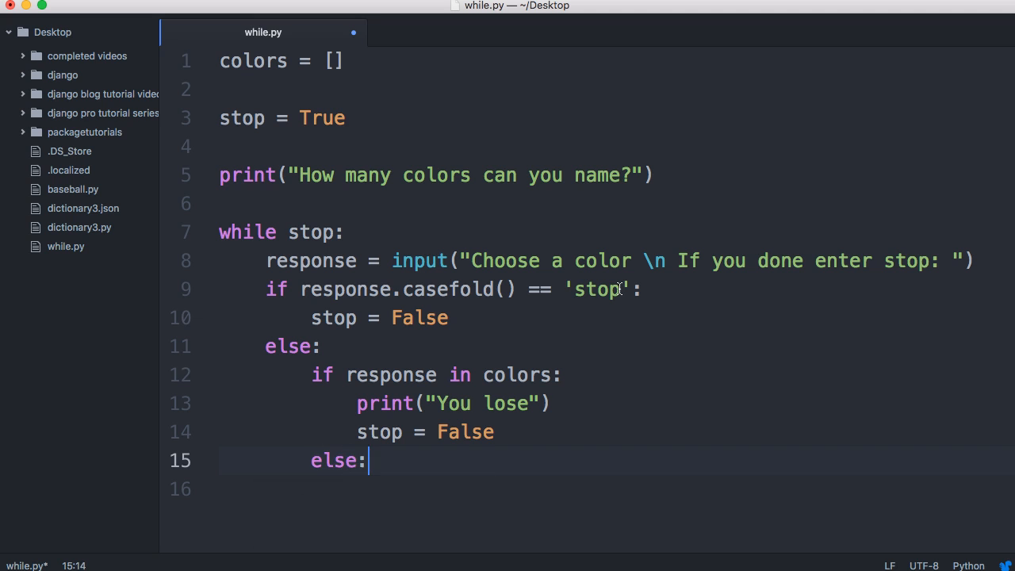
text(o)
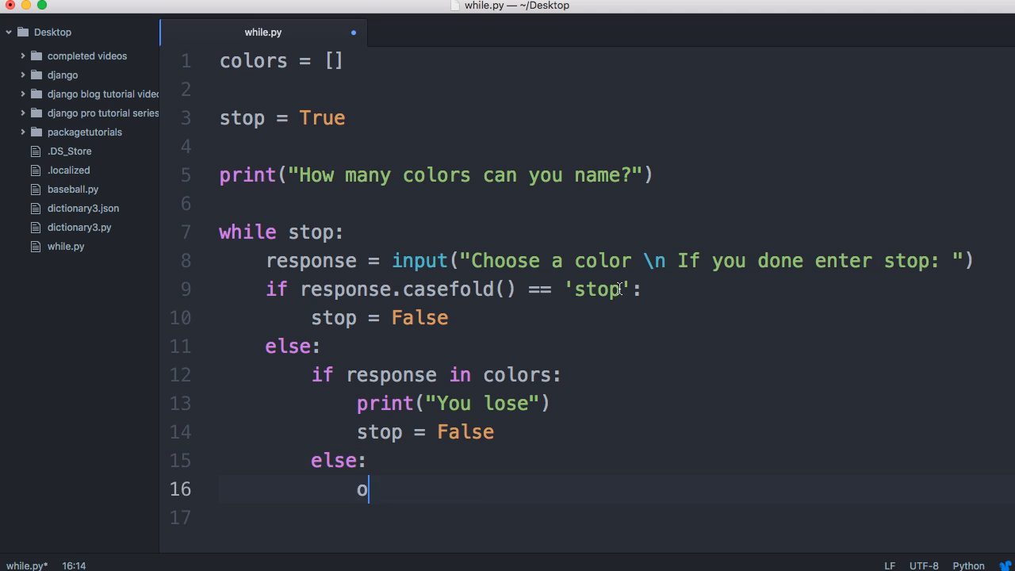
text(olors.)
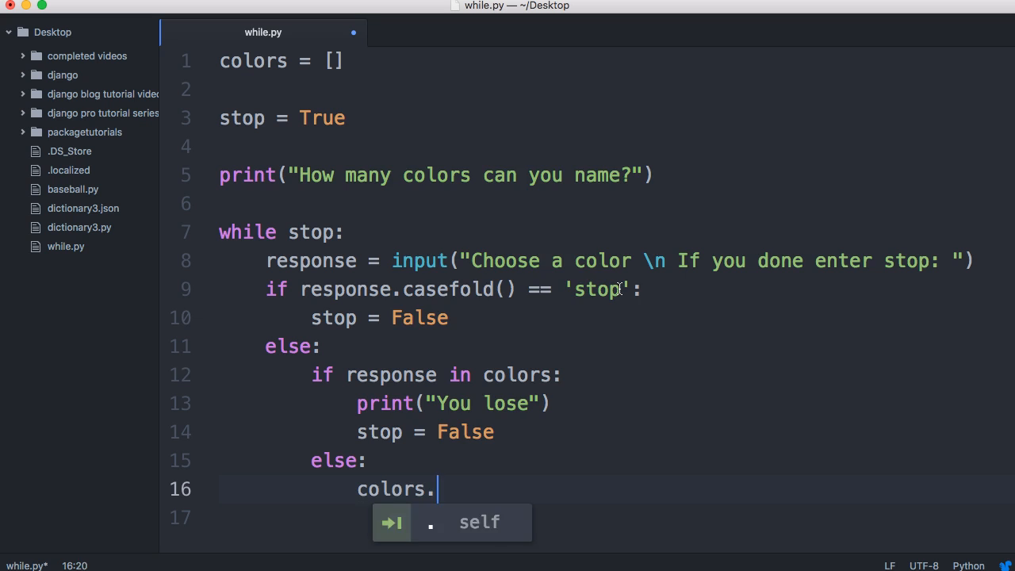
text(append)
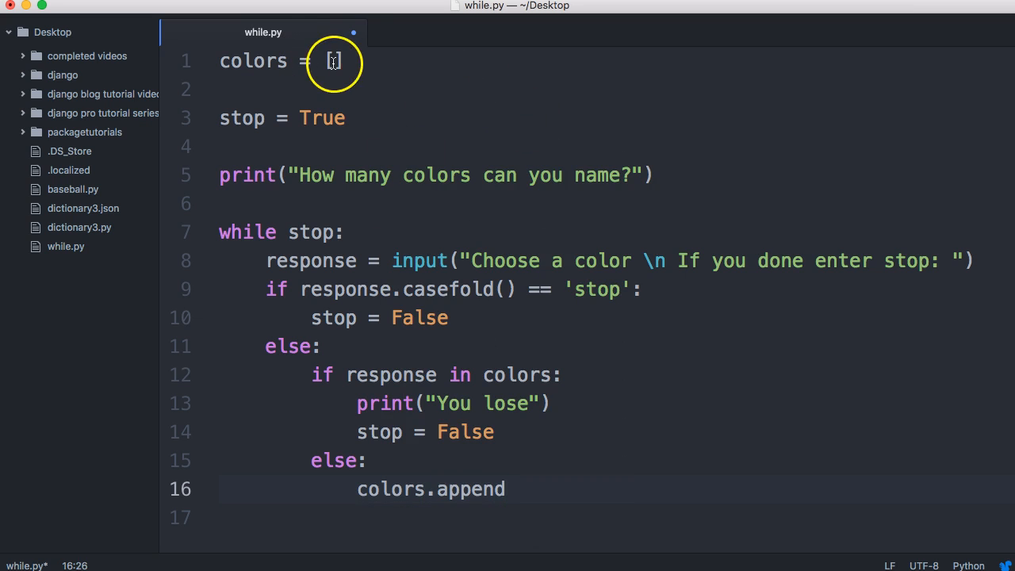
text(())
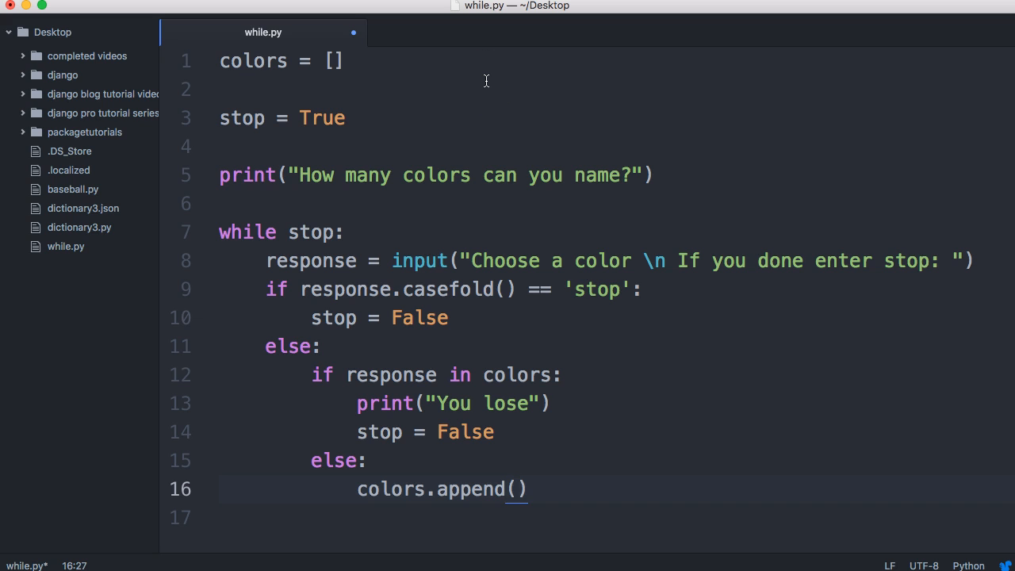
text(response)
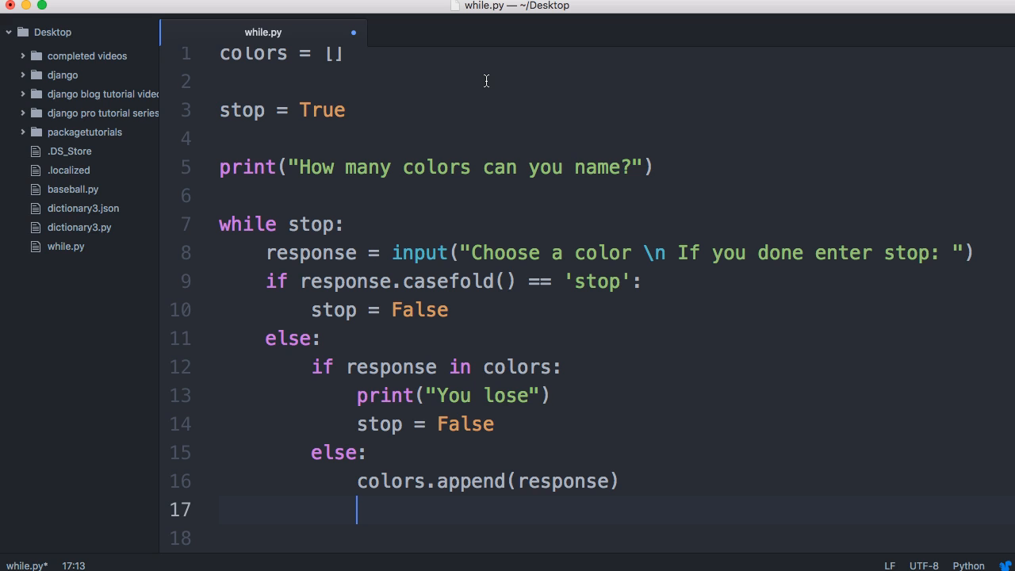
- Add score = len(colors) after the append and remove the blank lines
text(score =)
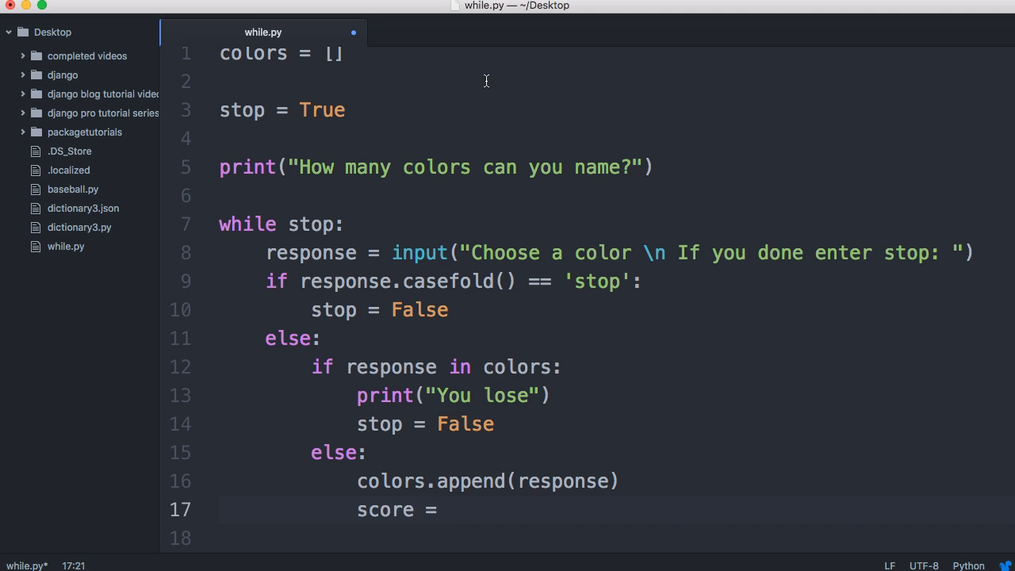
text(len()
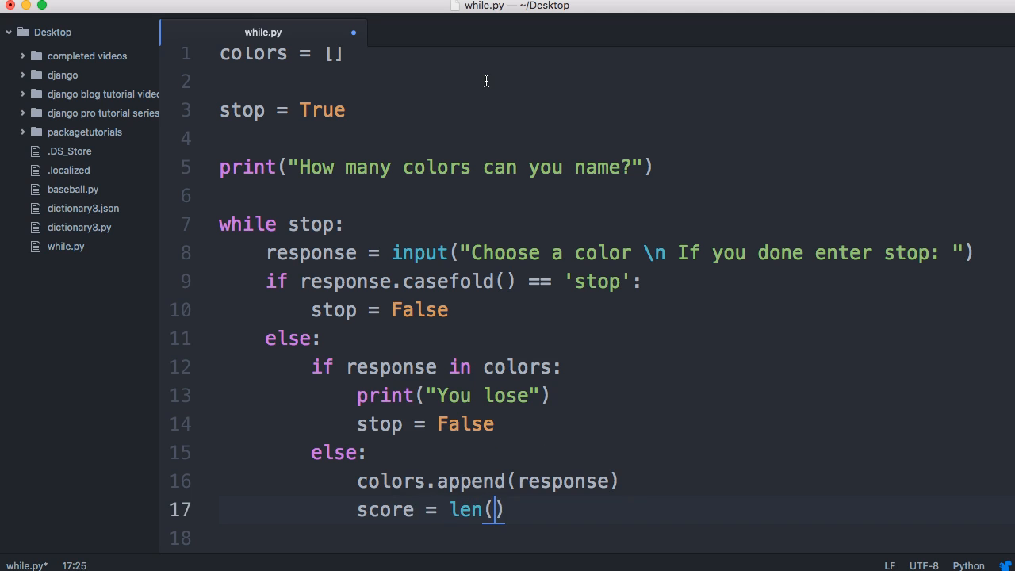
text(color)
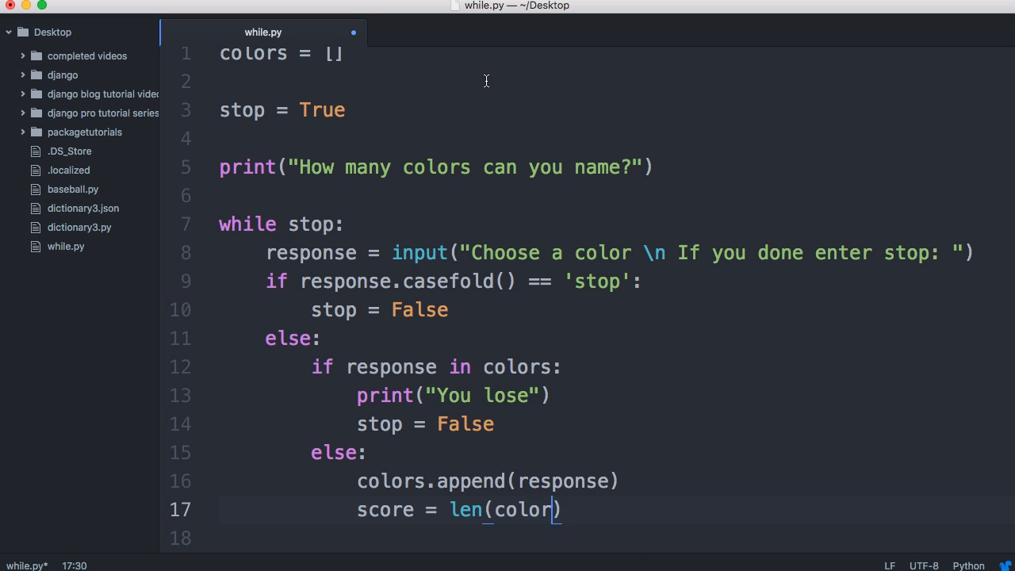
text(s)
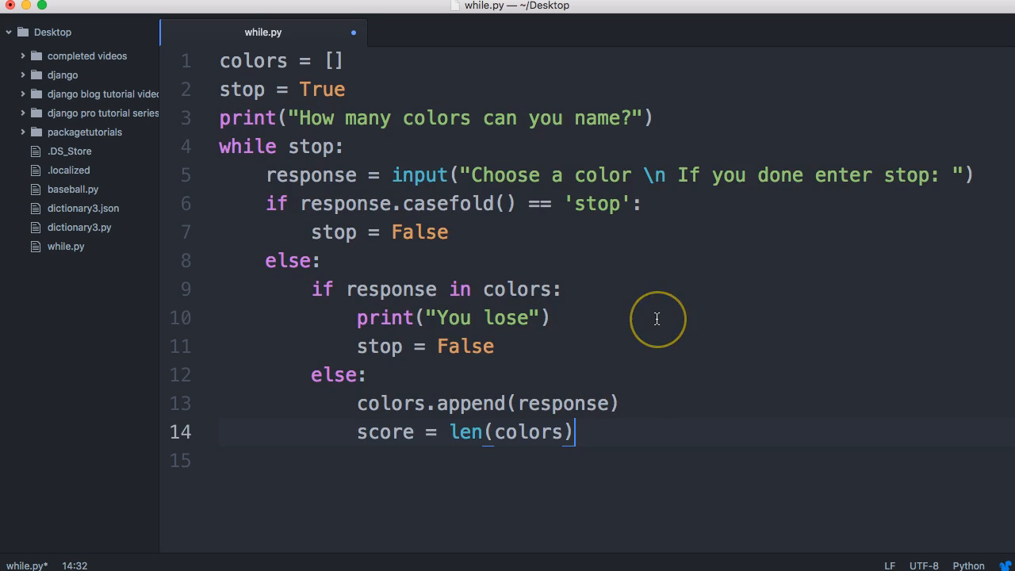
- Add print("Your Score: {}".format(score)) and print(colors) below the score line
text(print(")
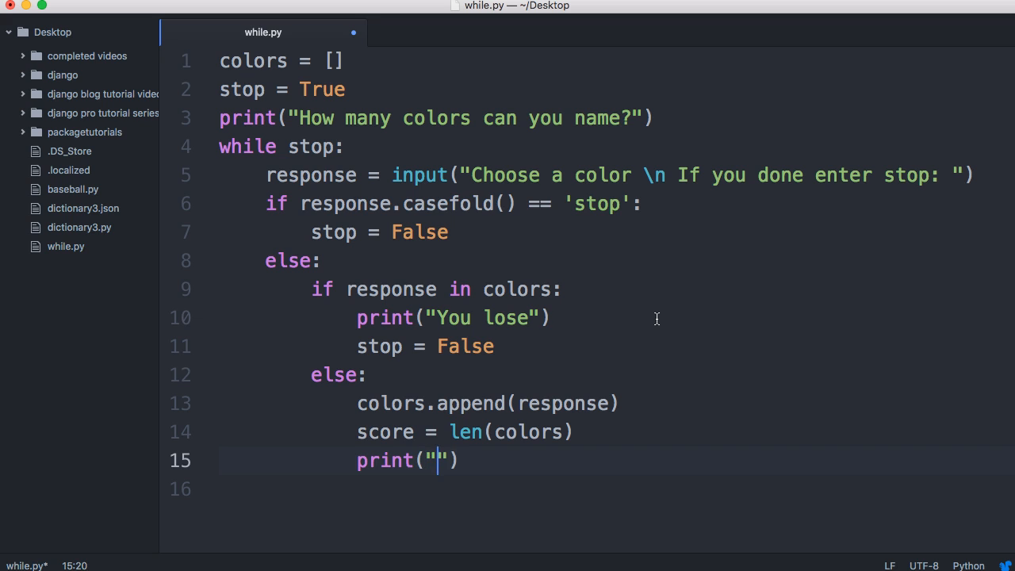
text(Your Score:)
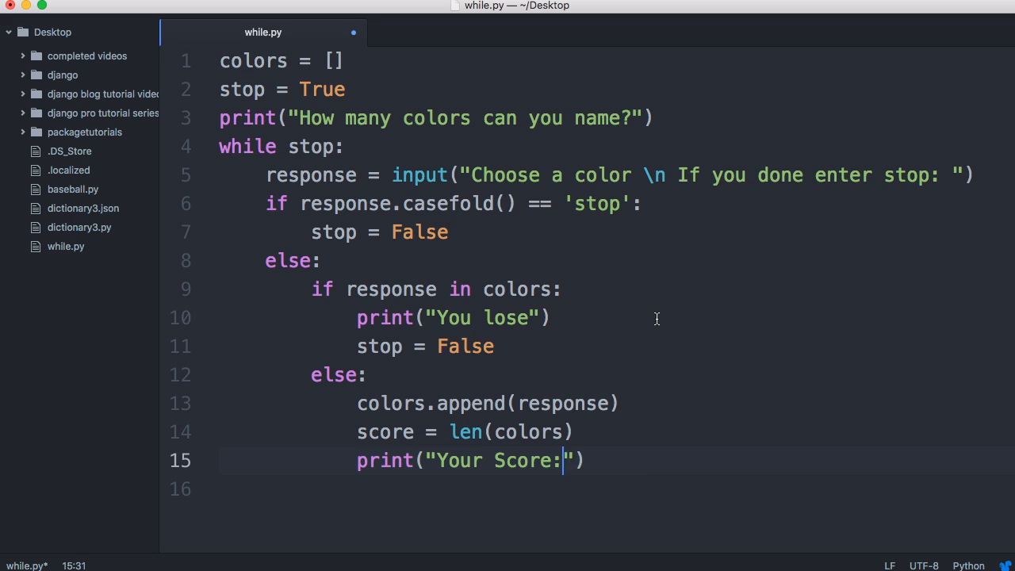
text({})
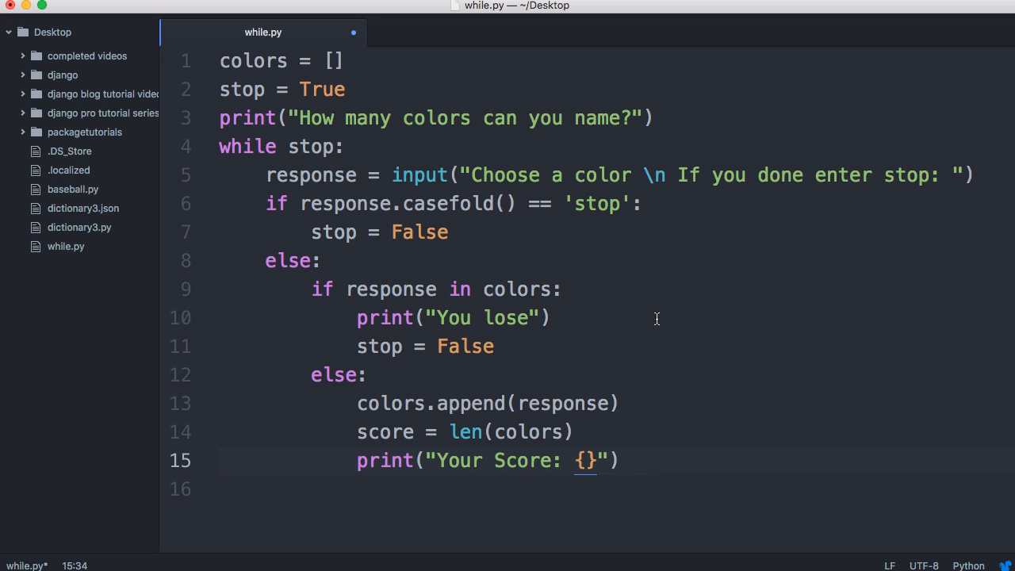
text(.)
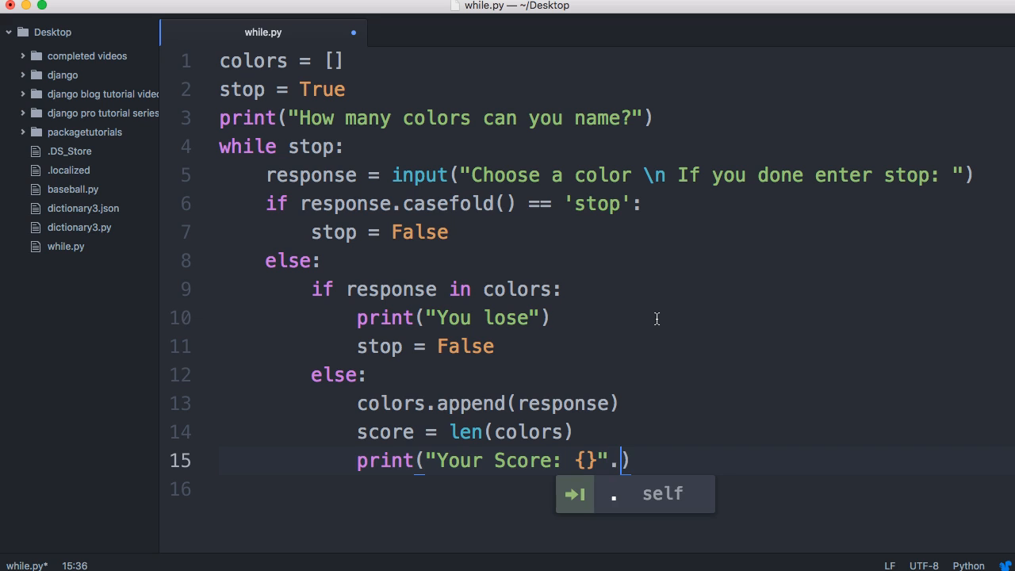
text(format)
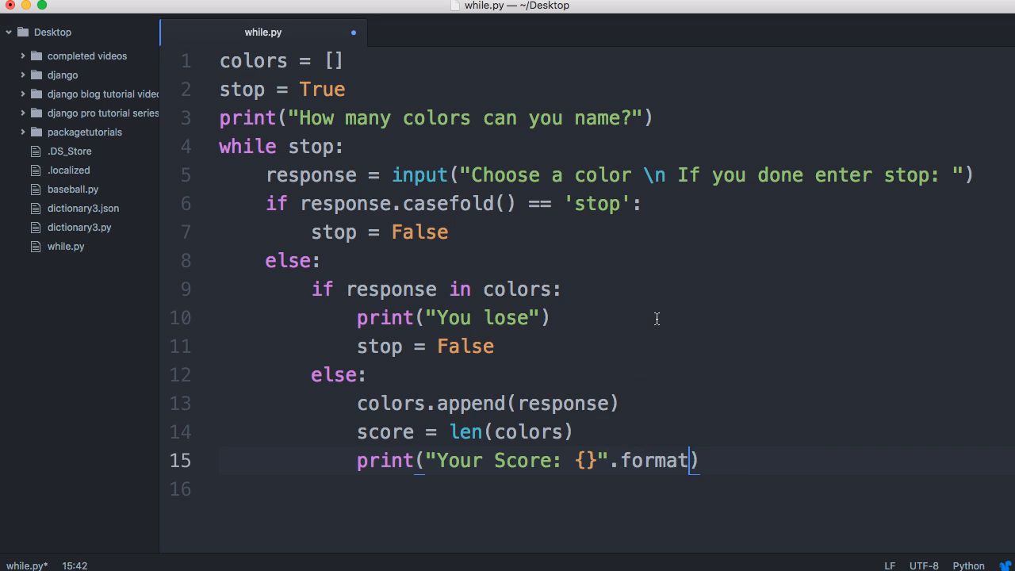
text(score)
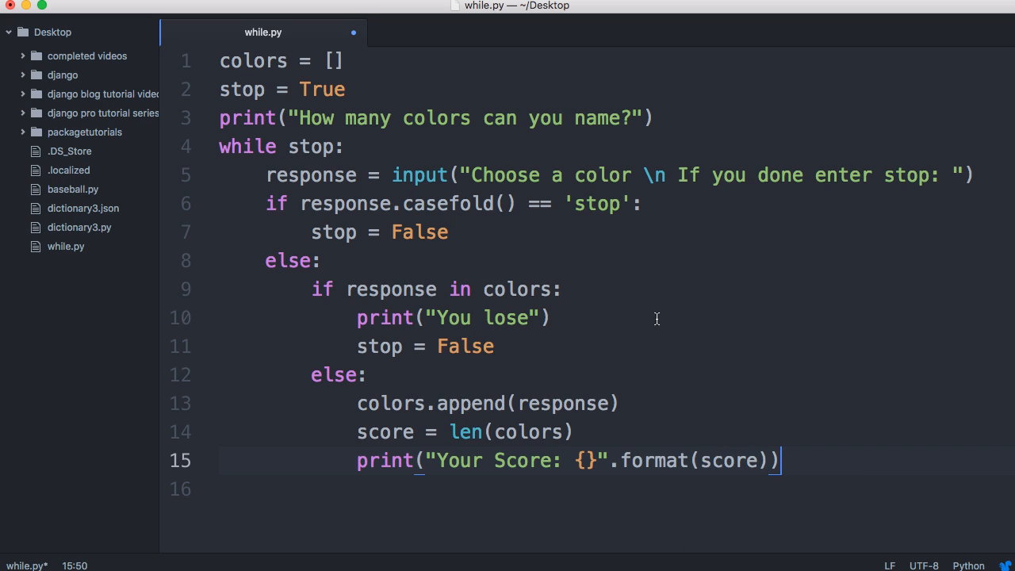
key(enter)
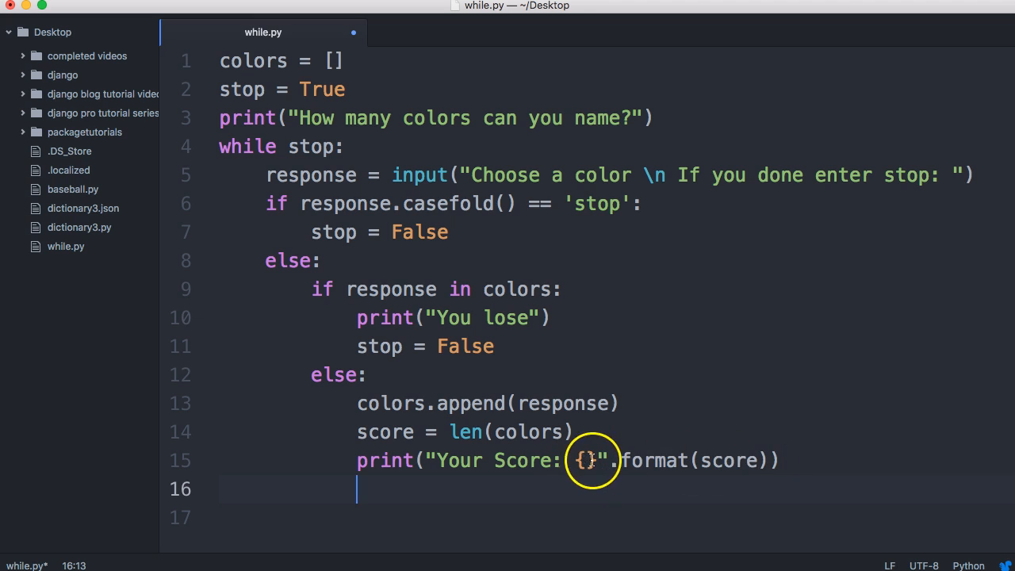
mouse_move(765, 437)
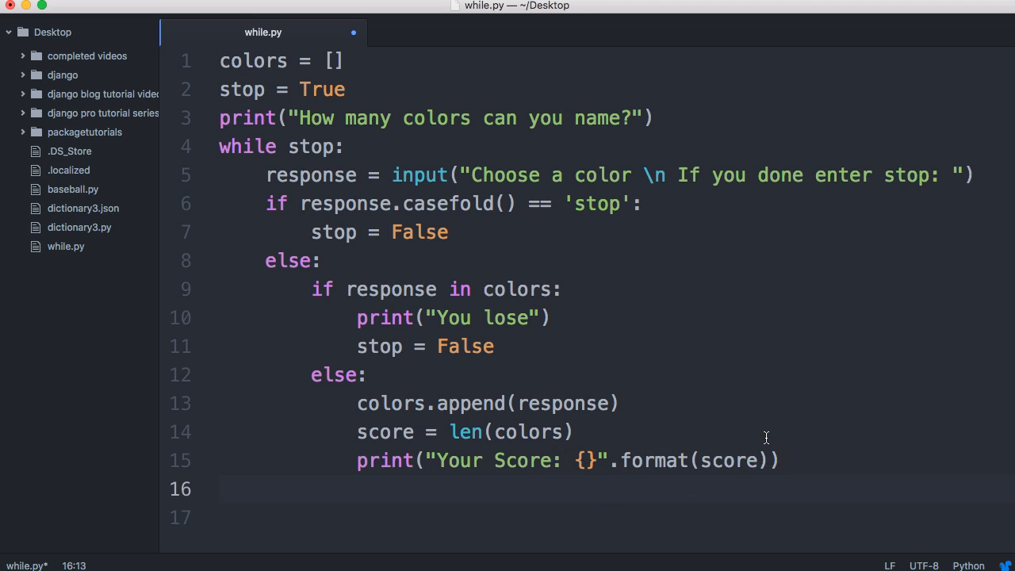
text(print(colors)
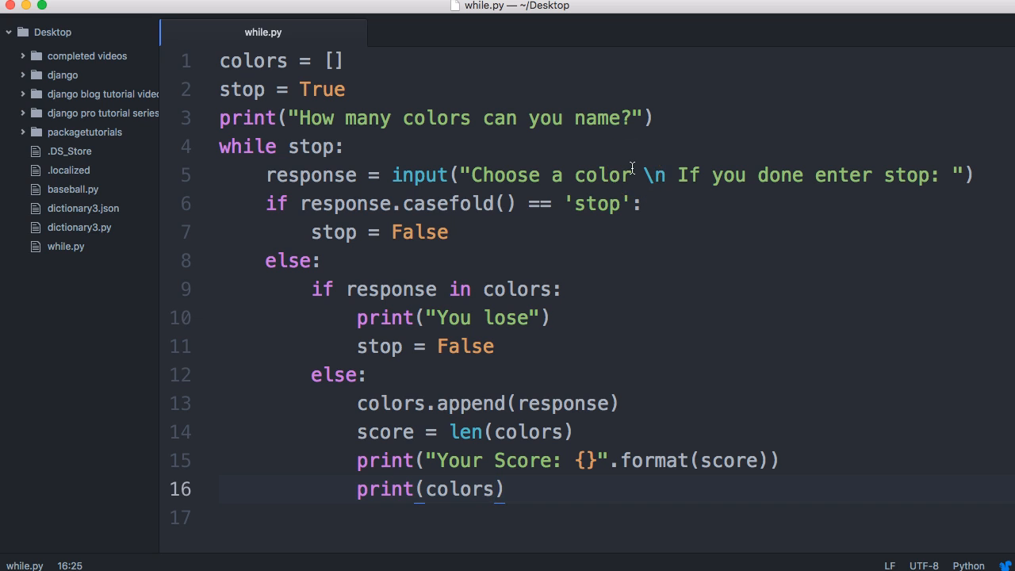
- Exit the Python shell with Ctrl+C and Ctrl+D, then run python3 while.py
click(505, 489)
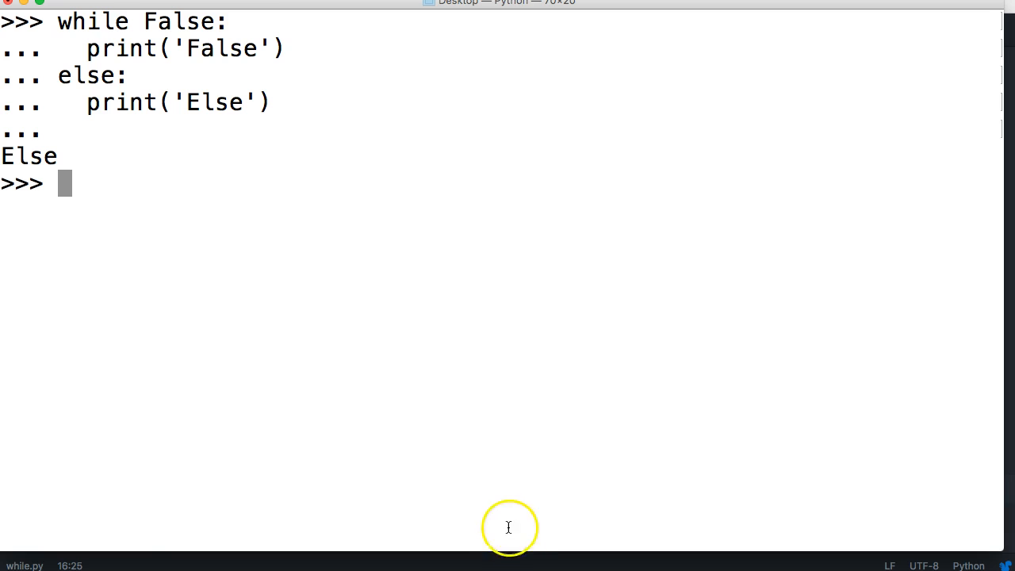
mouse_move(544, 457)
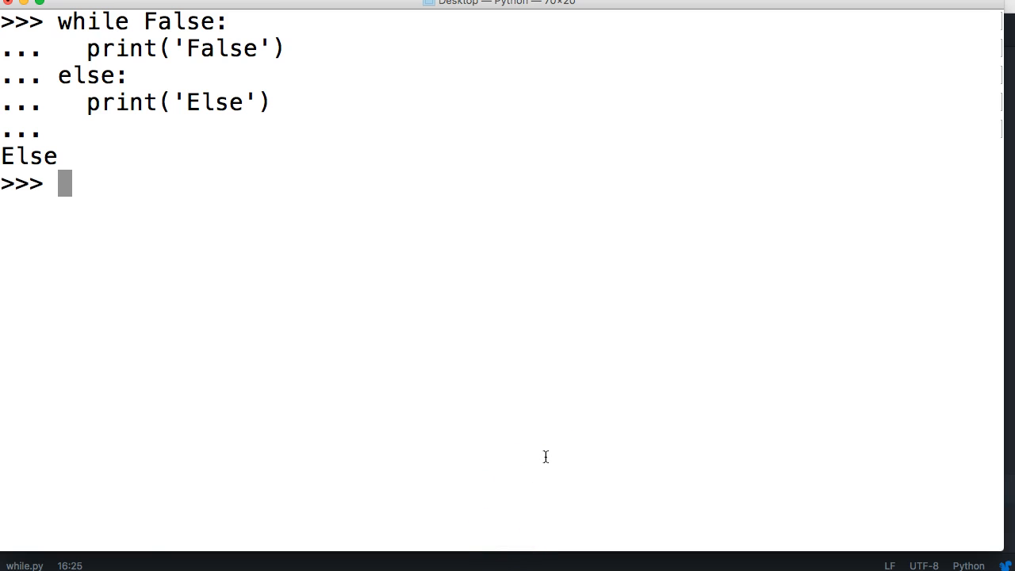
key(ctrl+c)
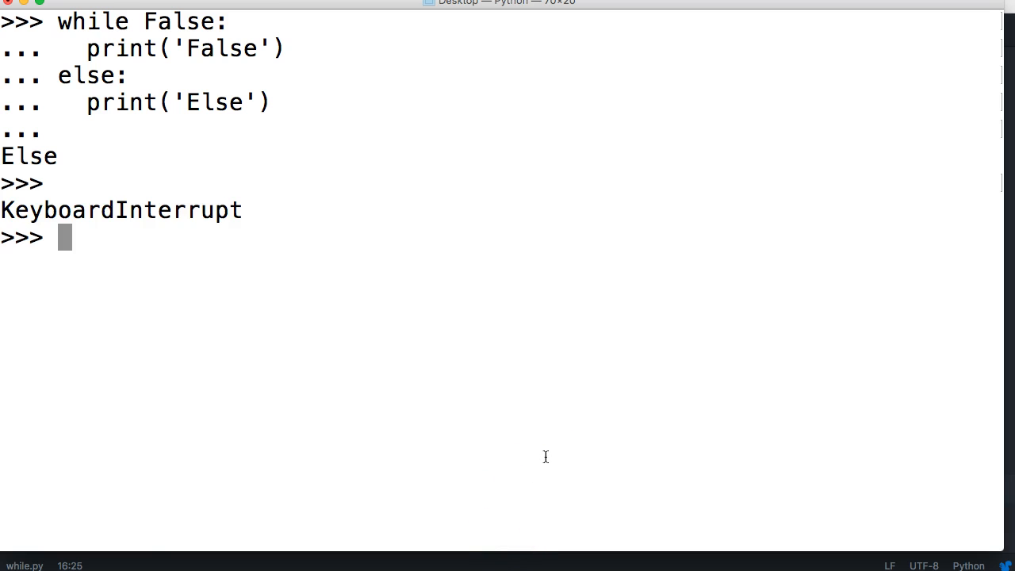
key(ctrl+d)
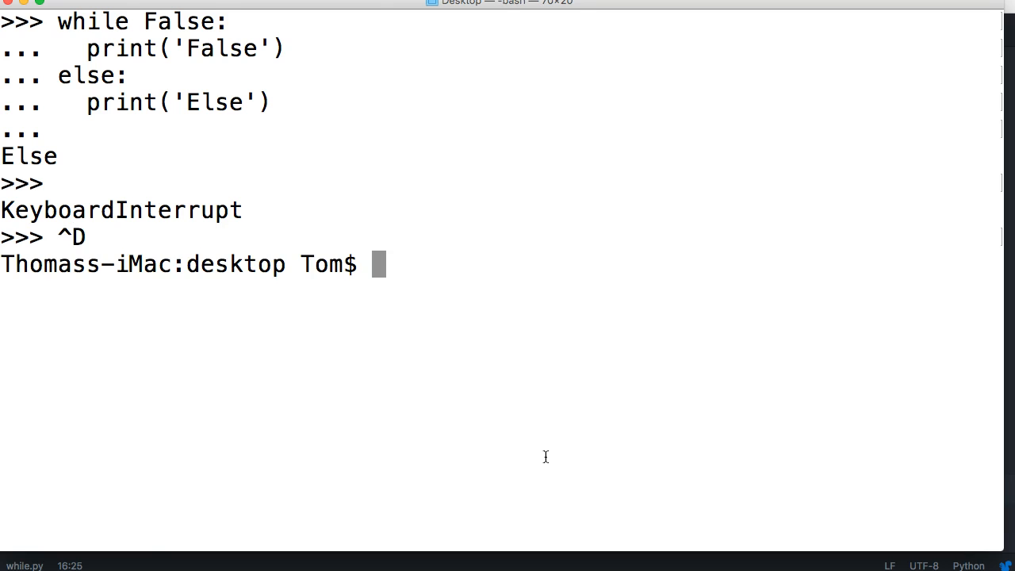
text(python)
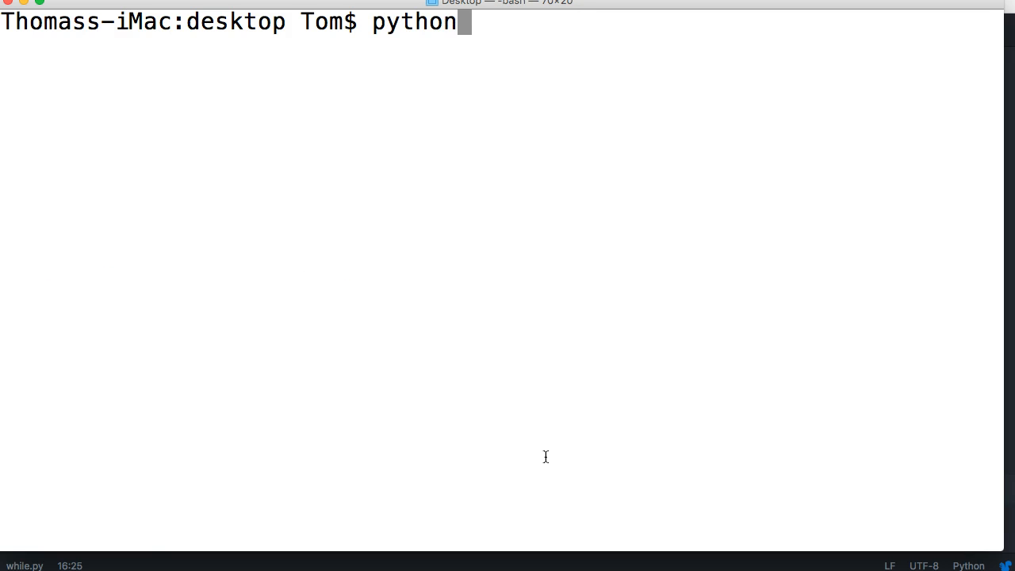
text(3 while.py)
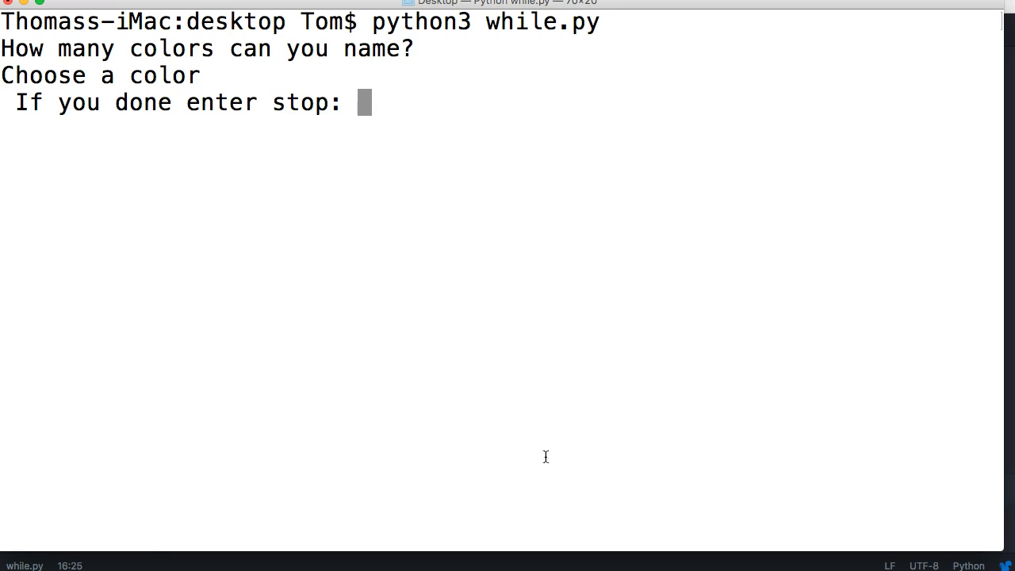
- Enter blue, red and green for a score of 3, then repeat blue
text(blue)
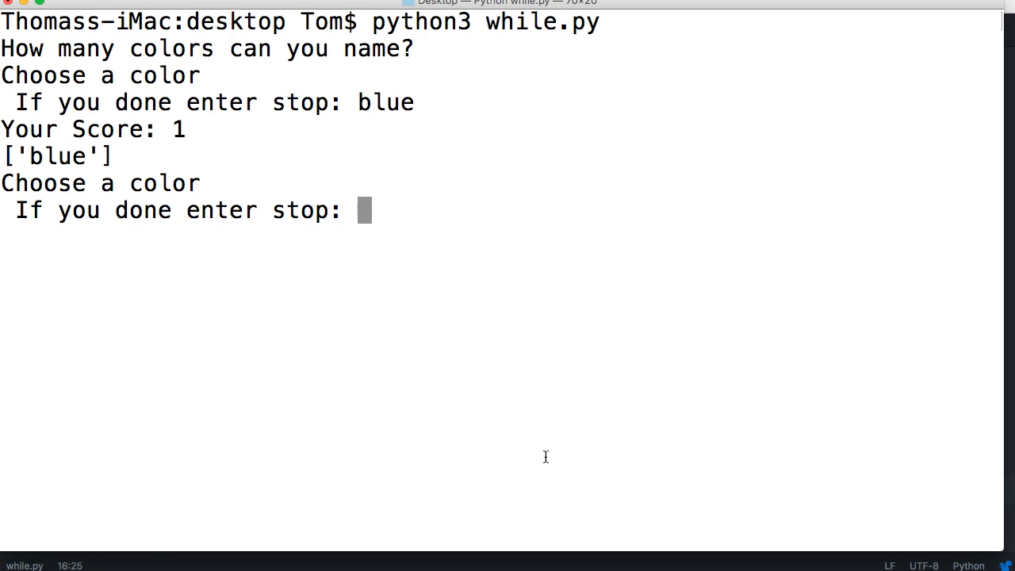
text(red)
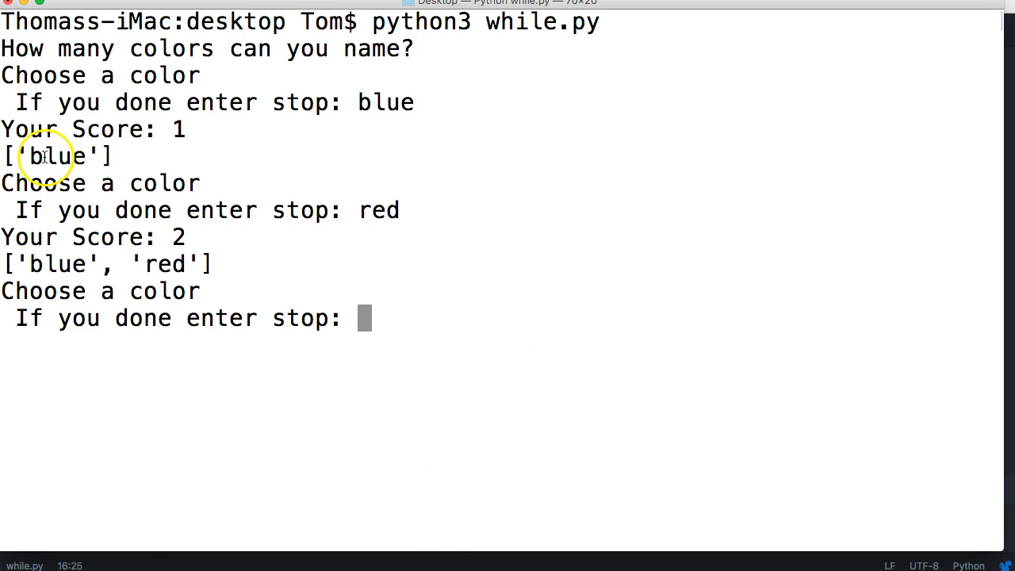
mouse_move(190, 264)
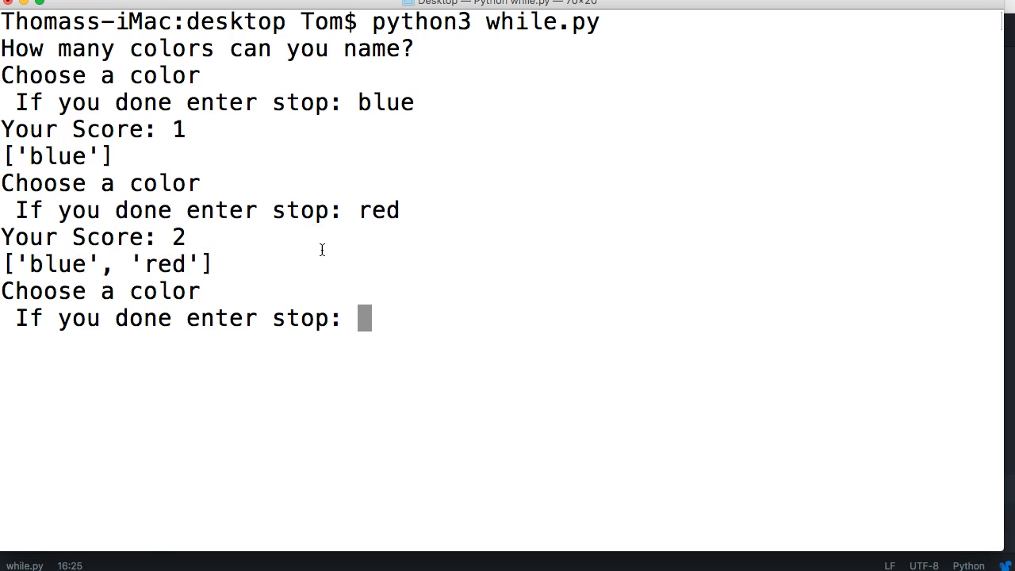
text(green)
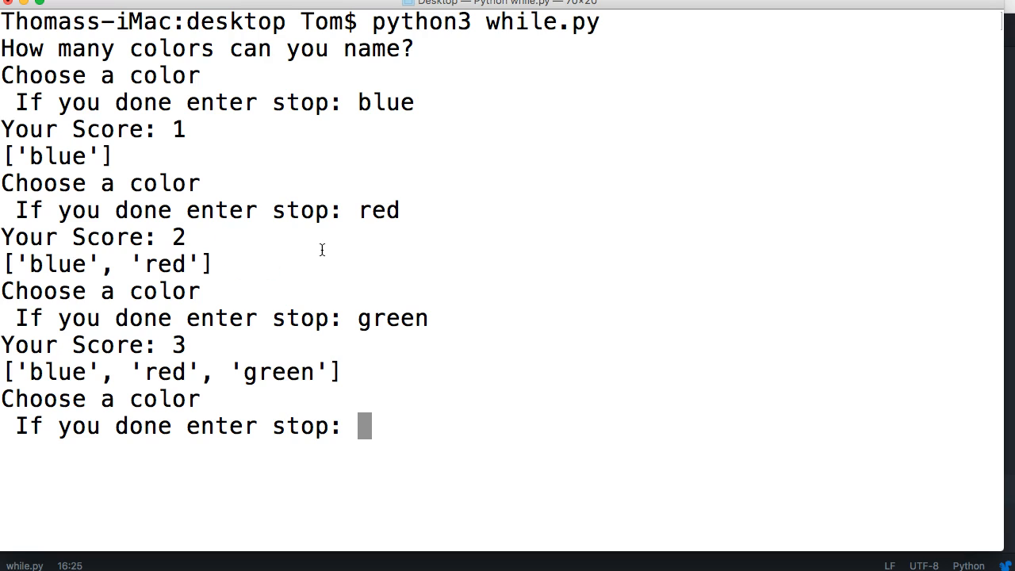
mouse_move(304, 380)
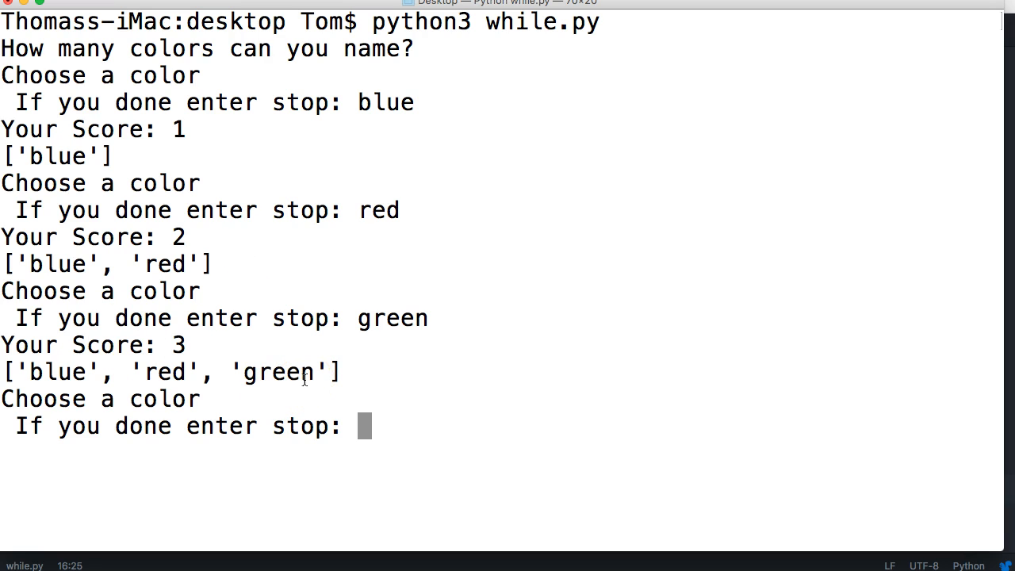
text(blue)
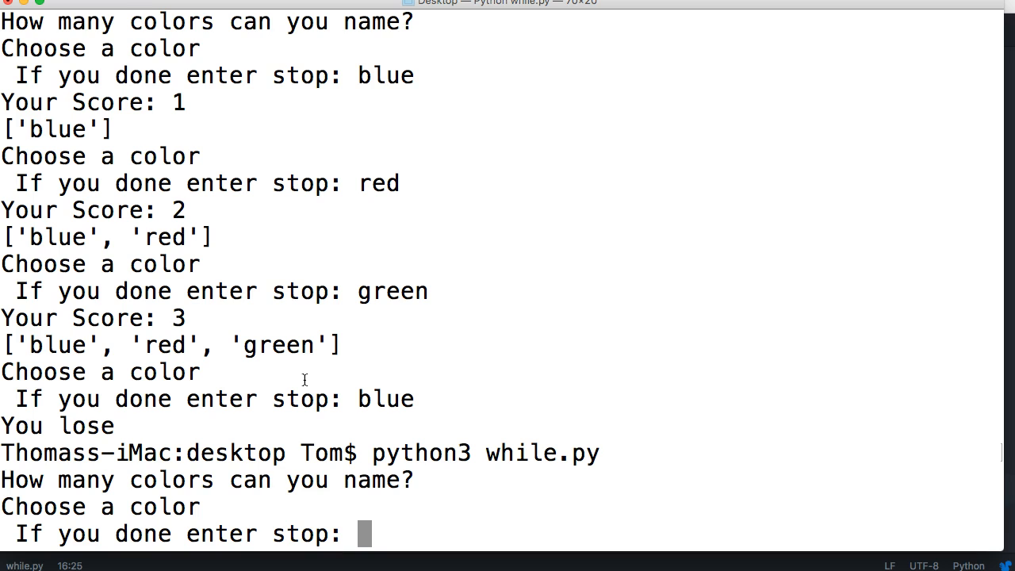
- In the second run, enter white for a score of 1, then enter stop
text(white)
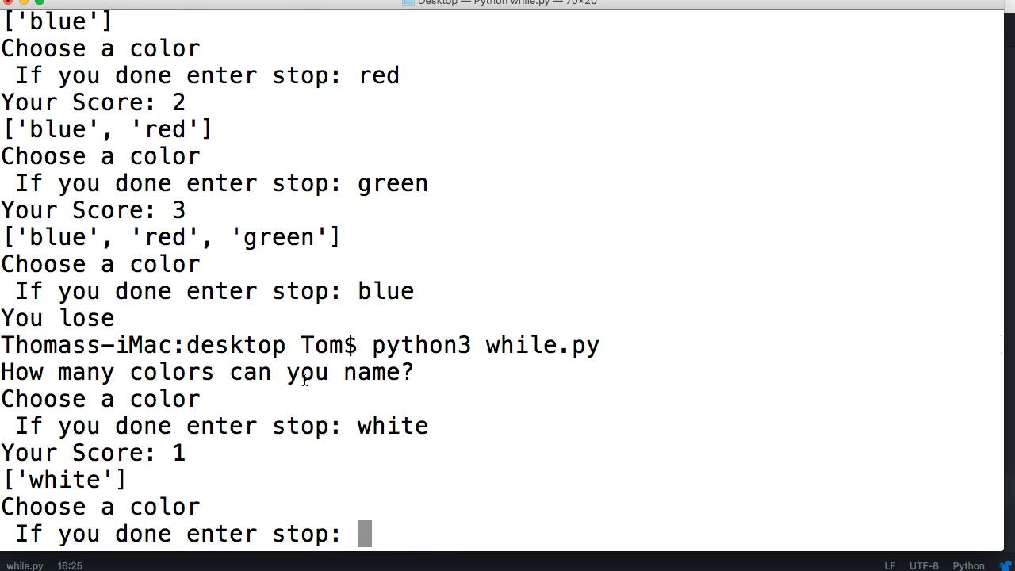
text(stop)
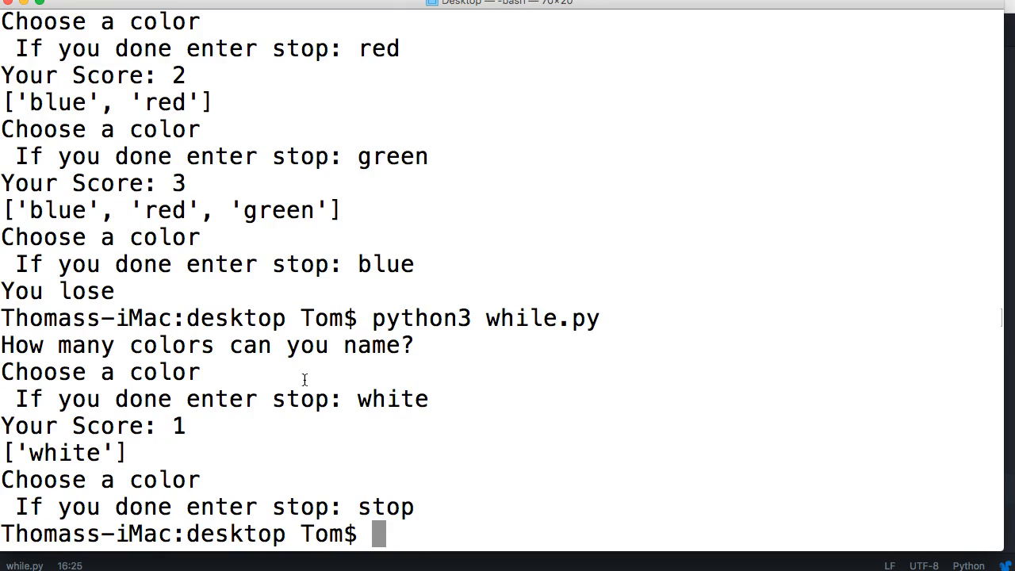